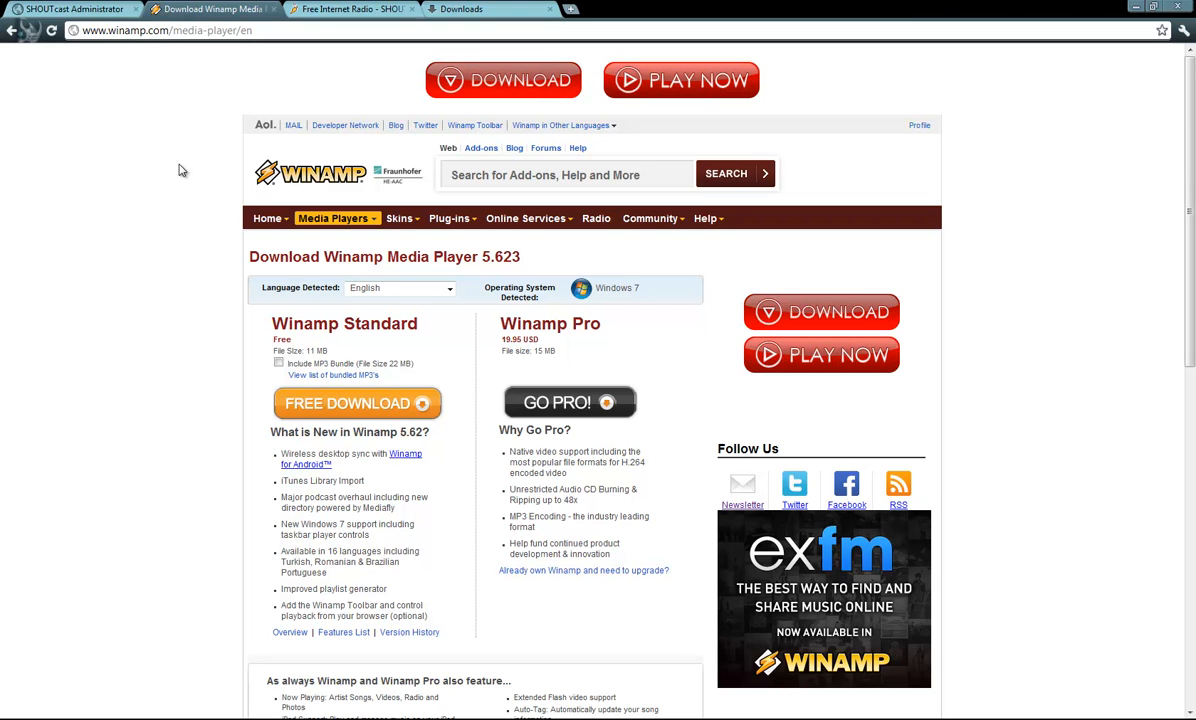
mouse_move(185, 131)
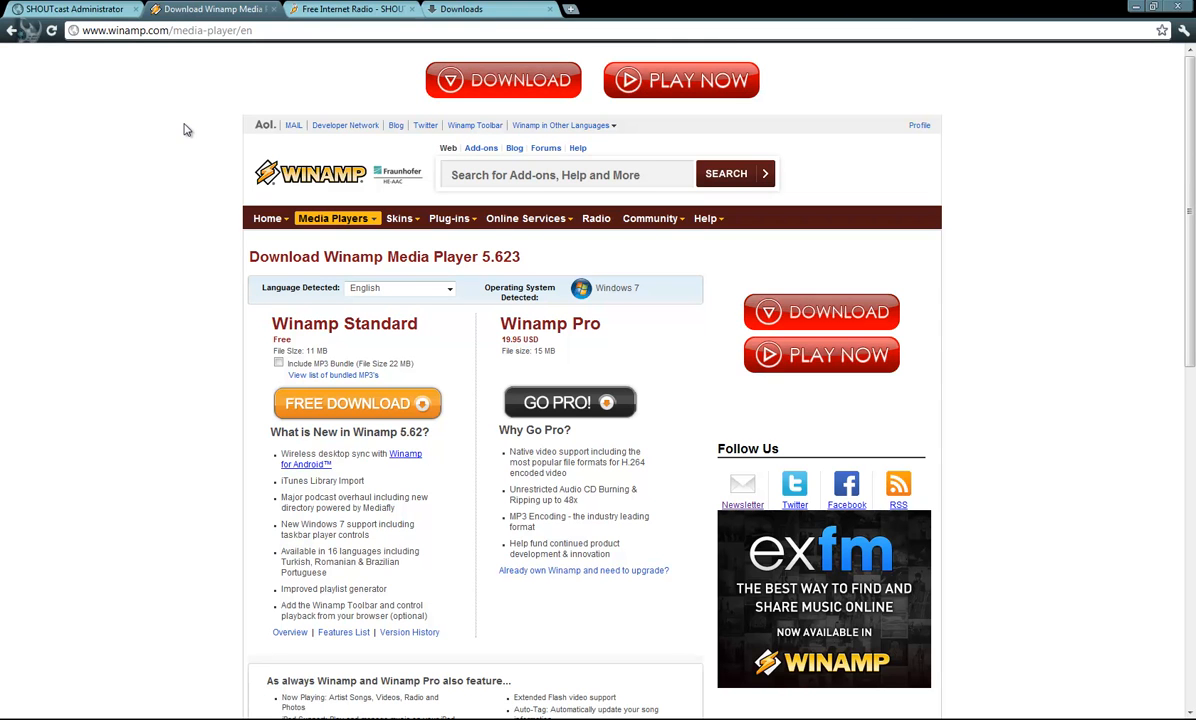
- Go to winamp.com's media player page and start the free Winamp Standard download
double_click(157, 30)
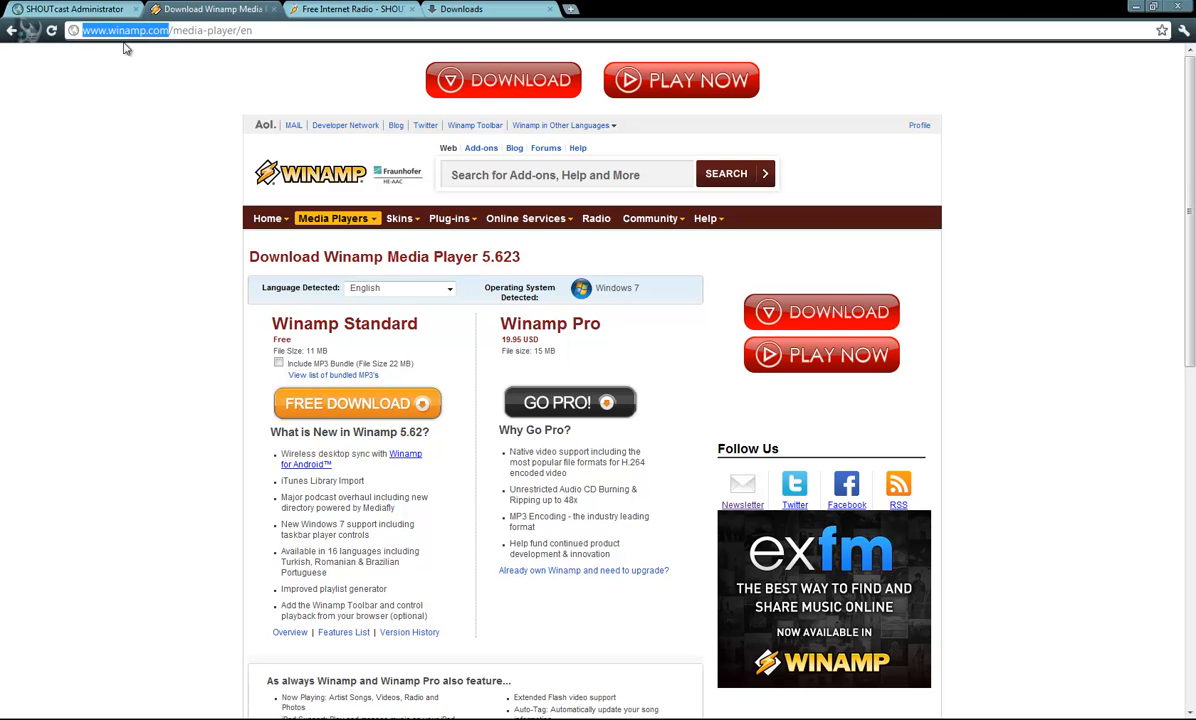
click(333, 218)
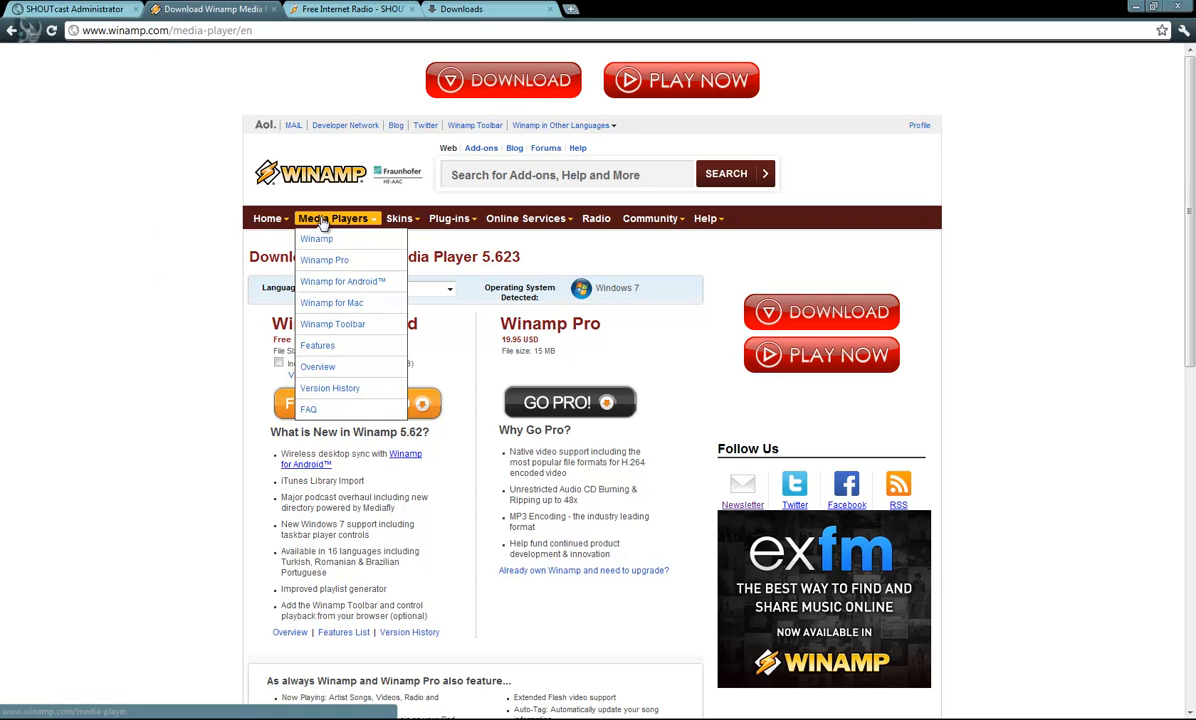
mouse_move(265, 255)
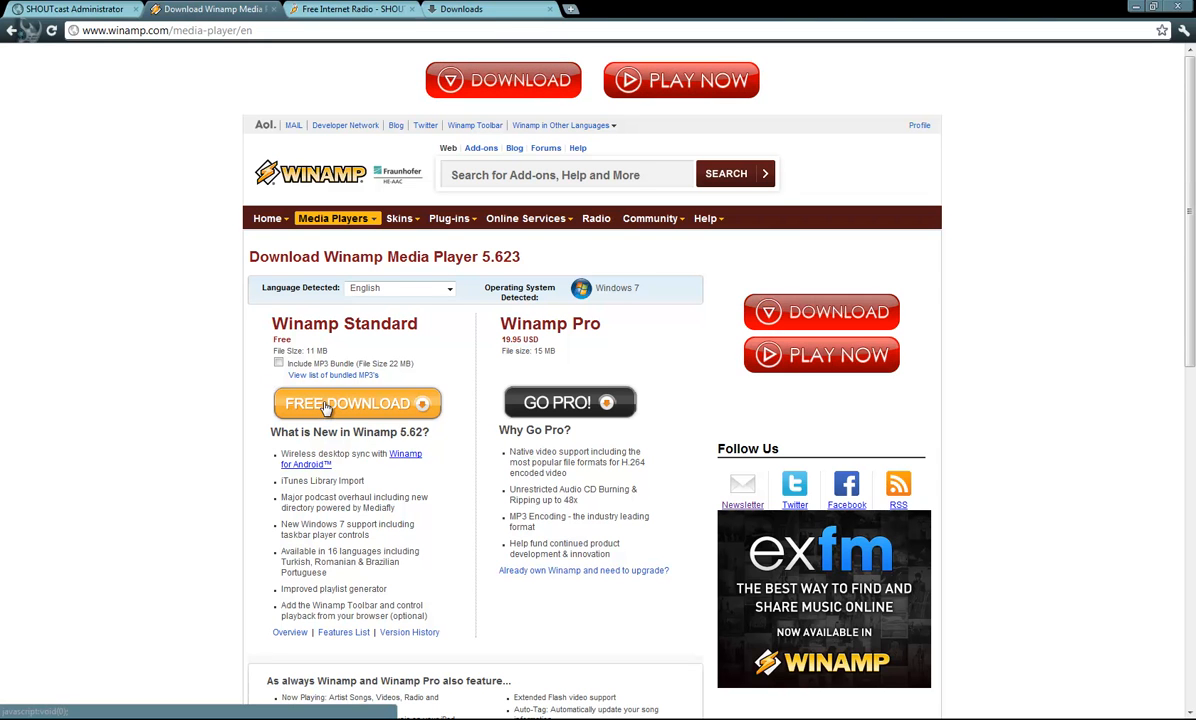
click(350, 9)
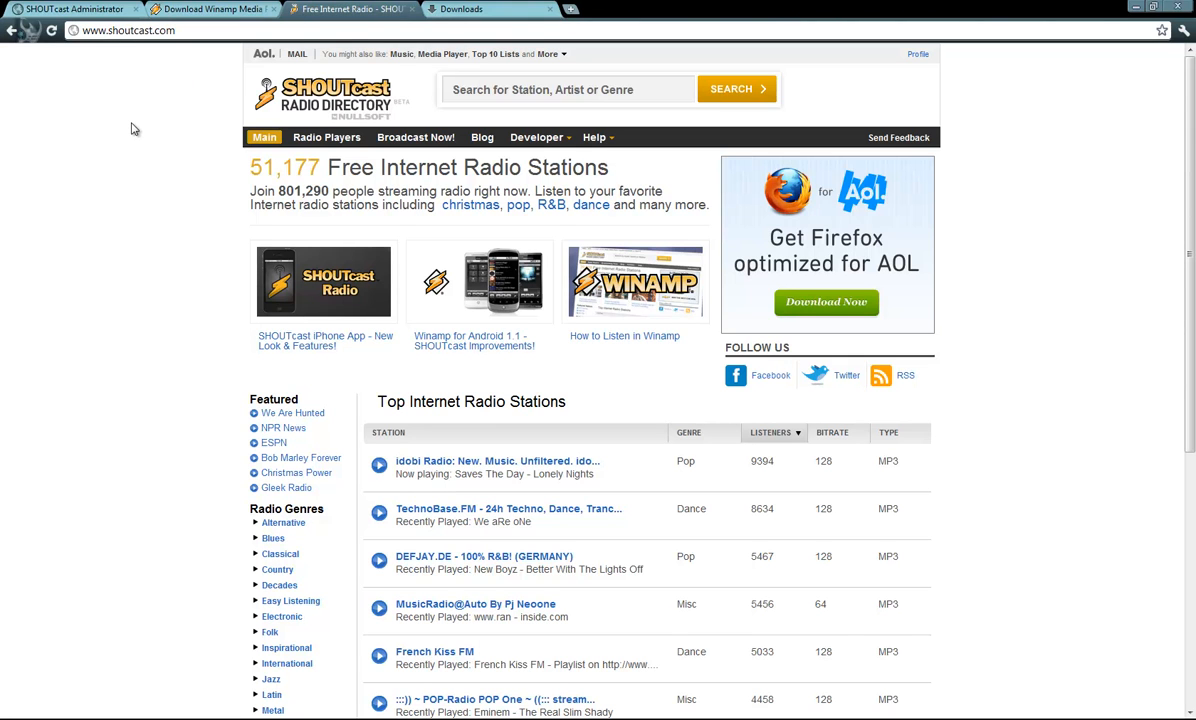
mouse_move(186, 89)
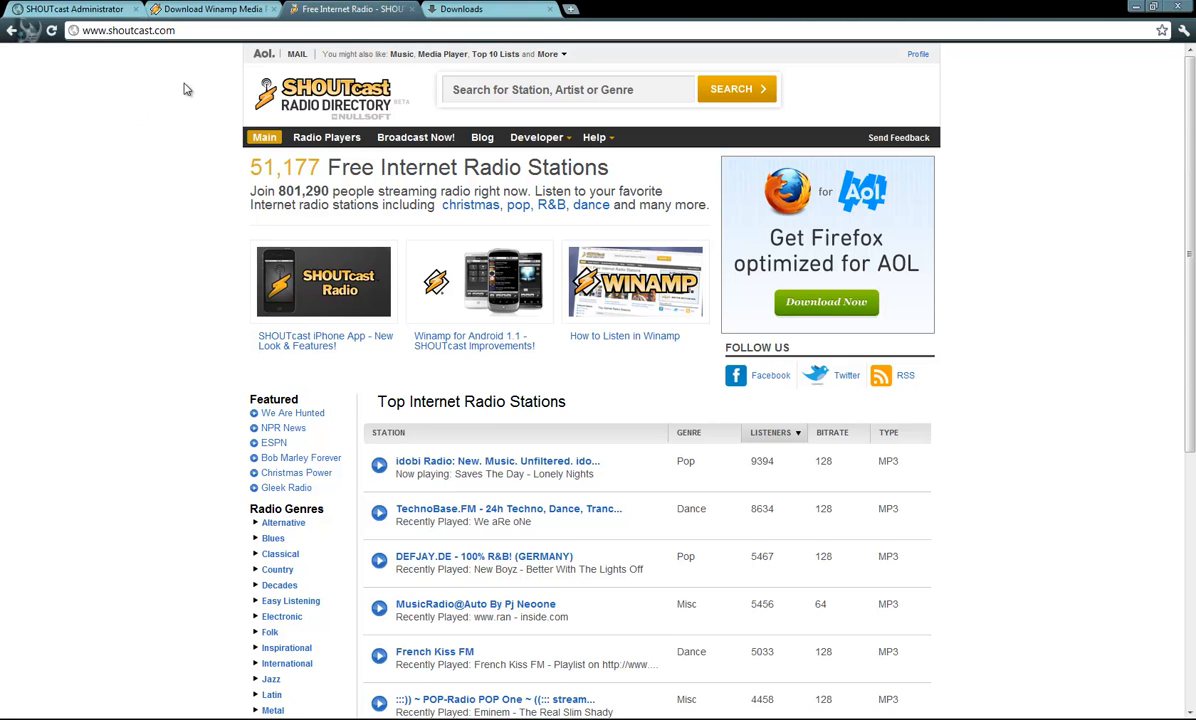
- Download the SHOUTcast DSP Plug-in for Windows, then launch the downloaded winamp5623 installer
click(125, 30)
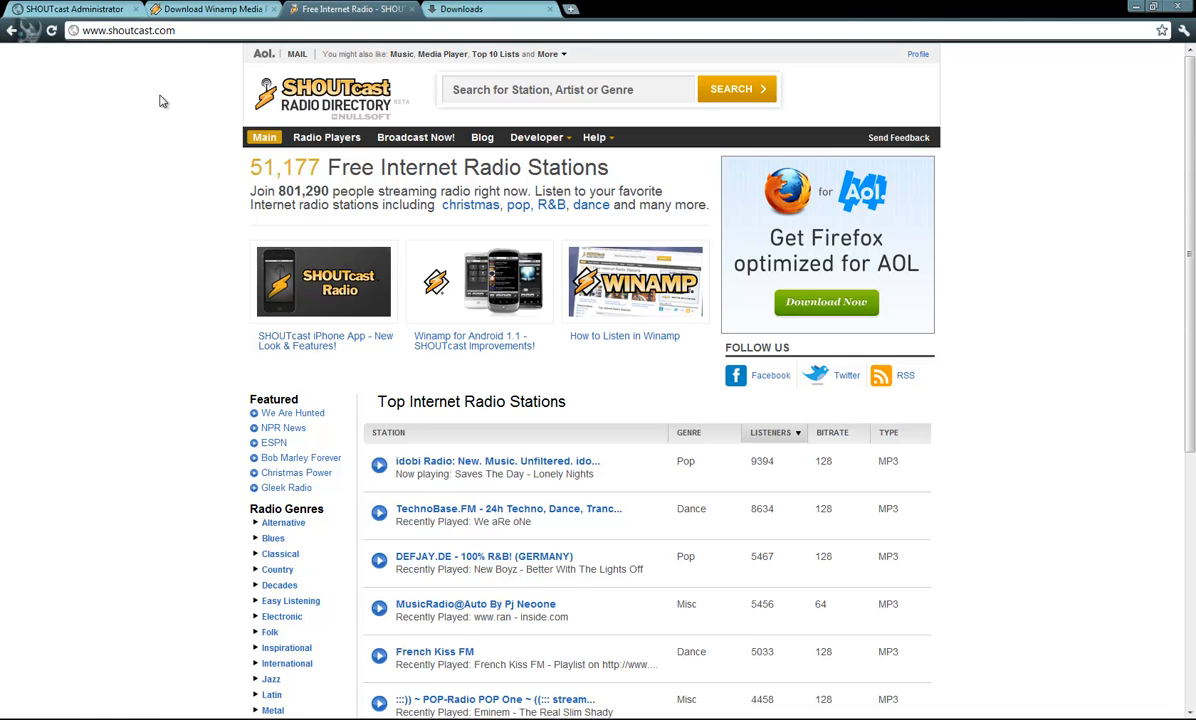
click(415, 137)
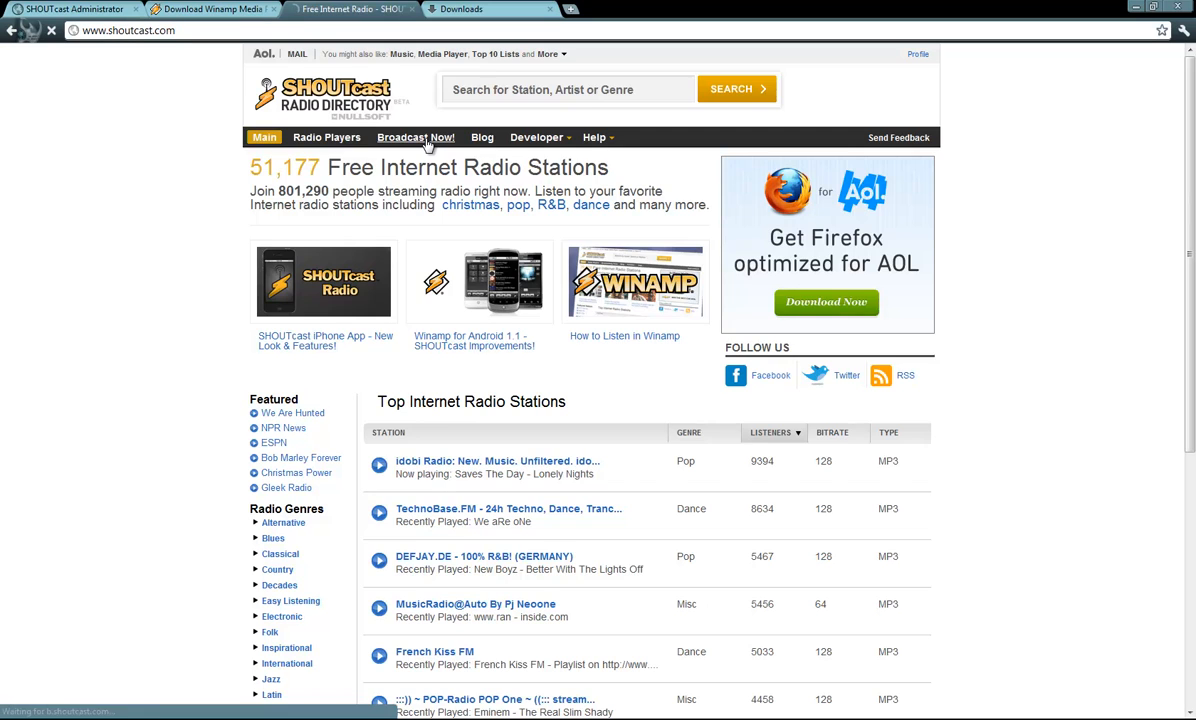
click(415, 137)
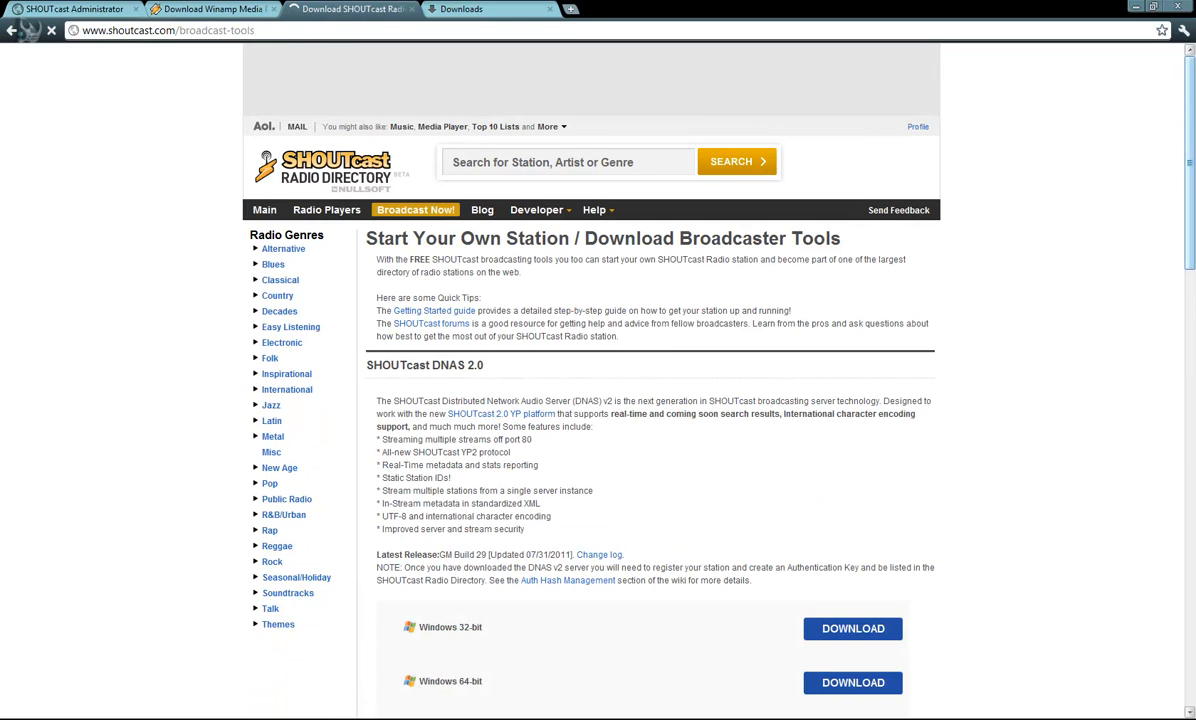
scroll(down, 3)
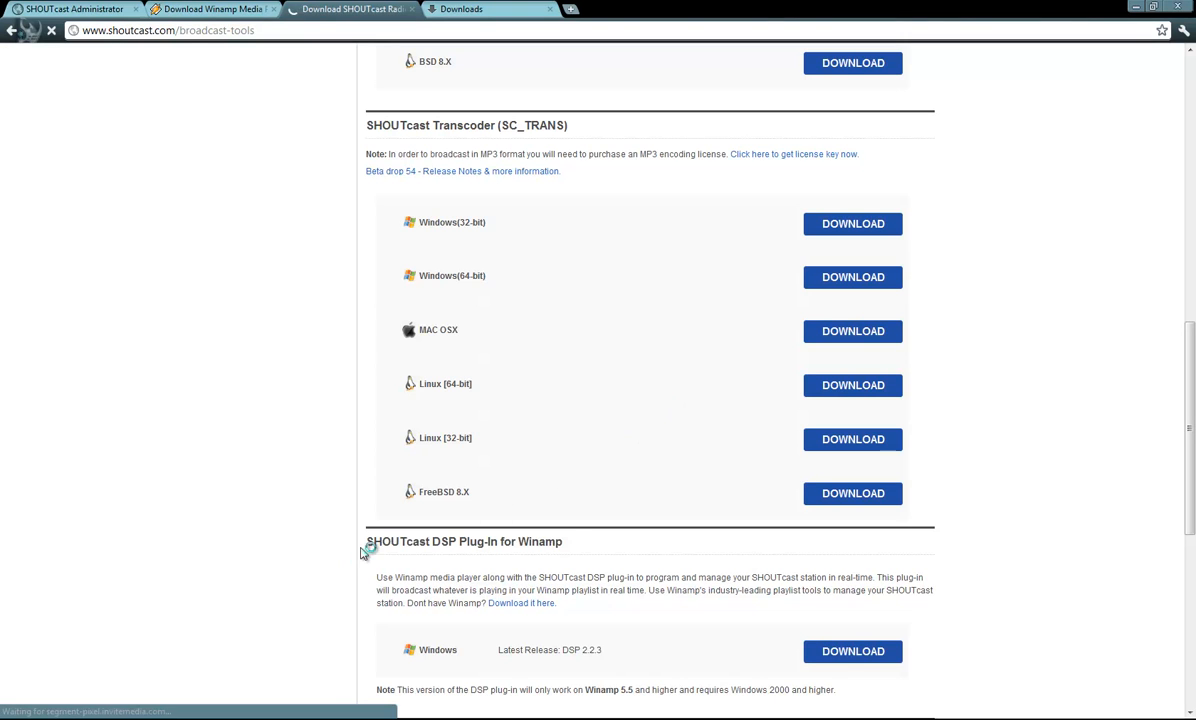
mouse_move(892, 642)
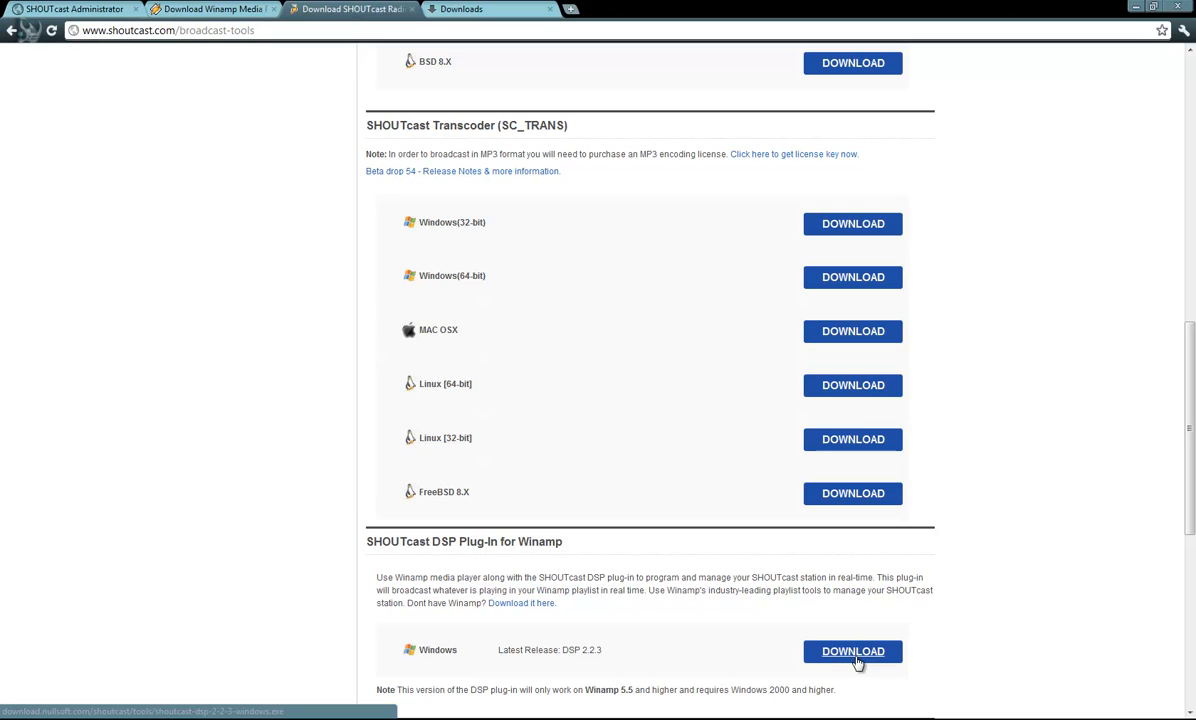
mouse_move(220, 610)
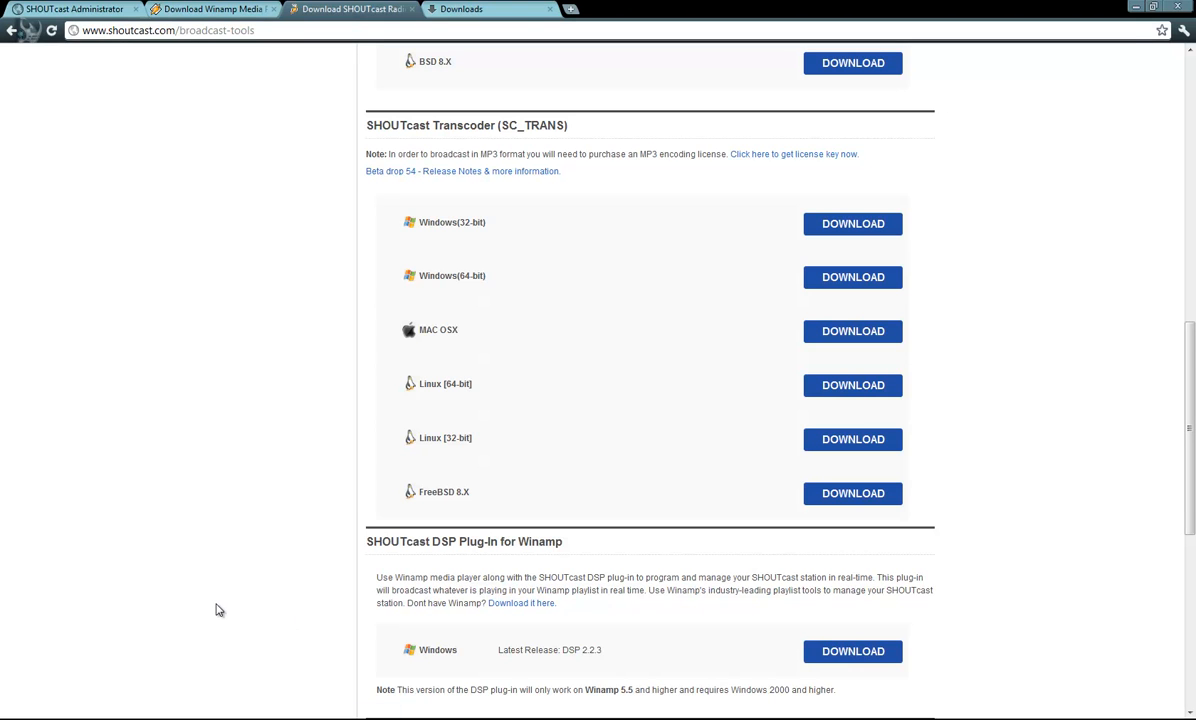
click(461, 9)
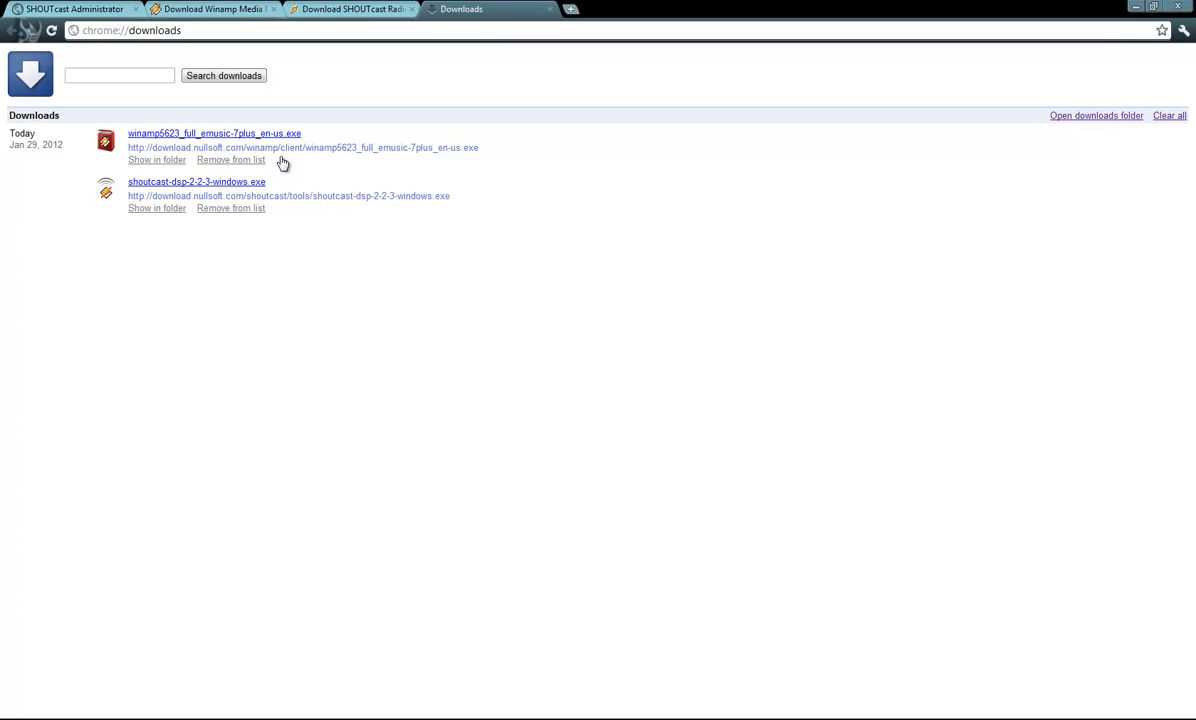
mouse_move(275, 133)
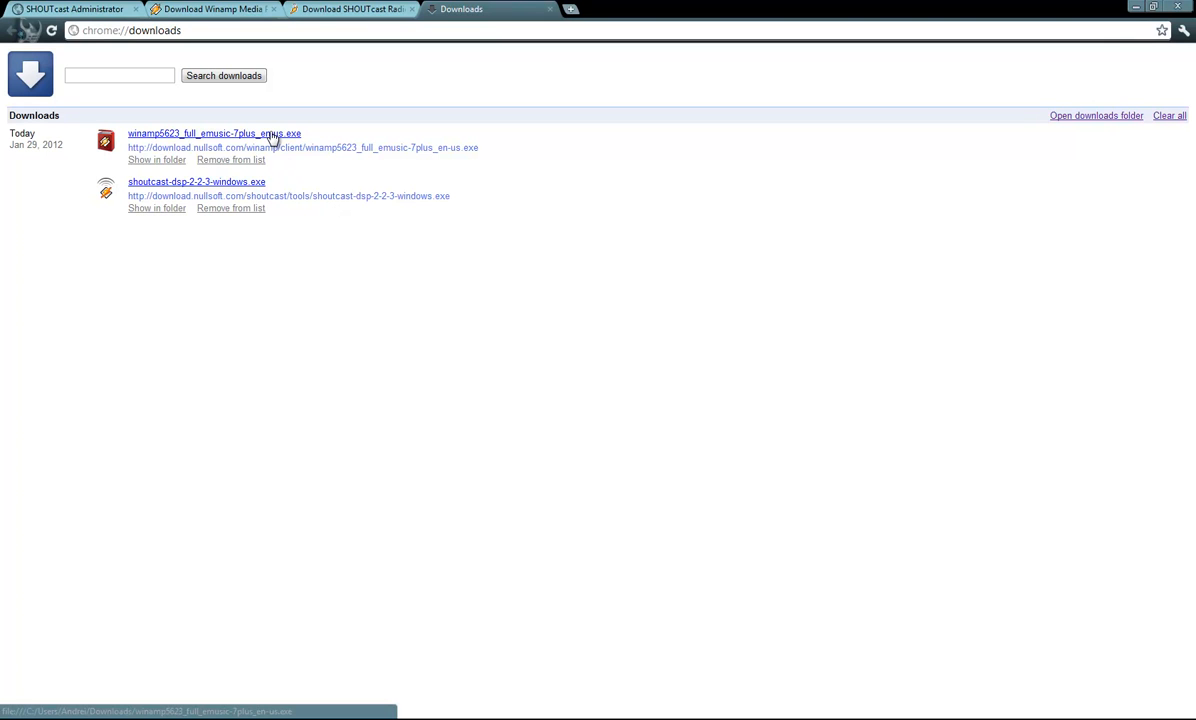
click(214, 133)
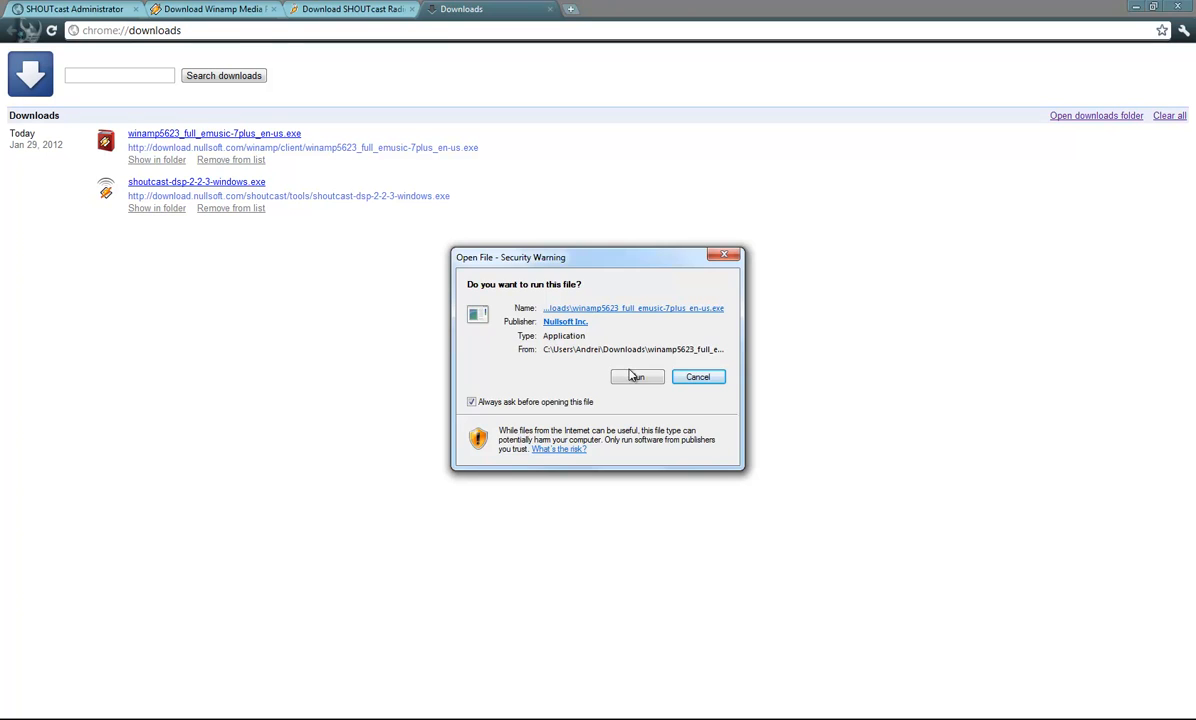
- Install Winamp to the default folder, declining extras and DriverScanner 2012, with auto-launch off
click(637, 376)
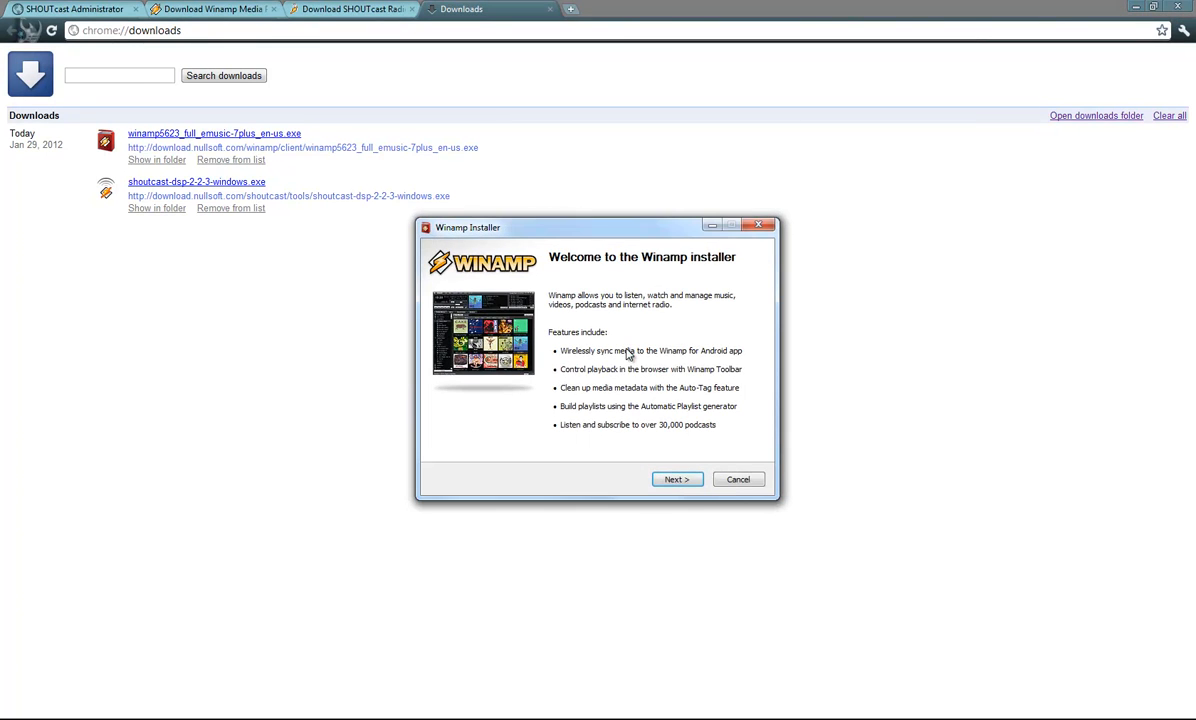
click(677, 479)
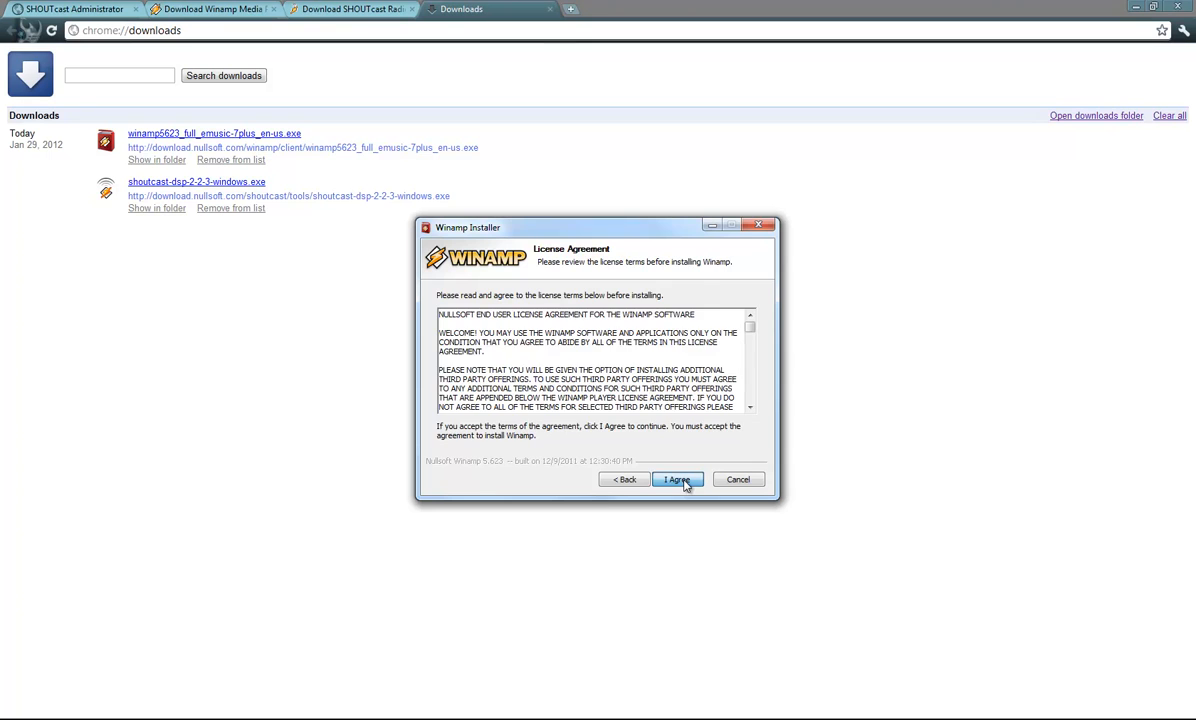
click(676, 479)
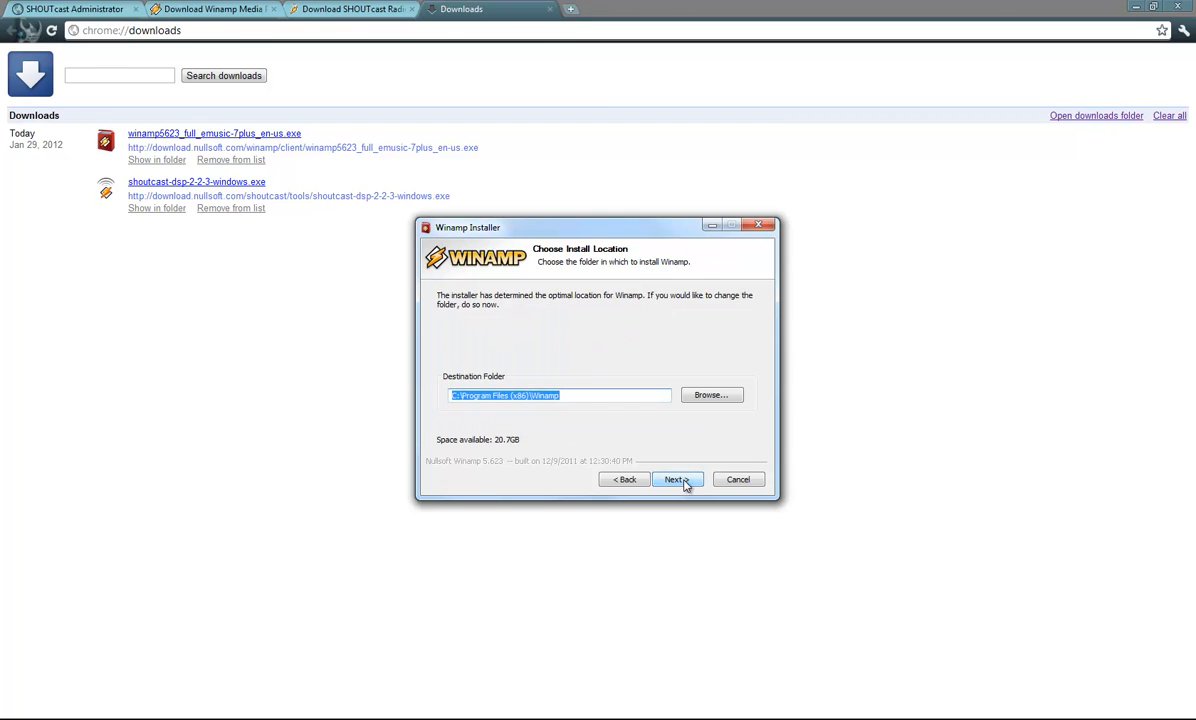
click(675, 479)
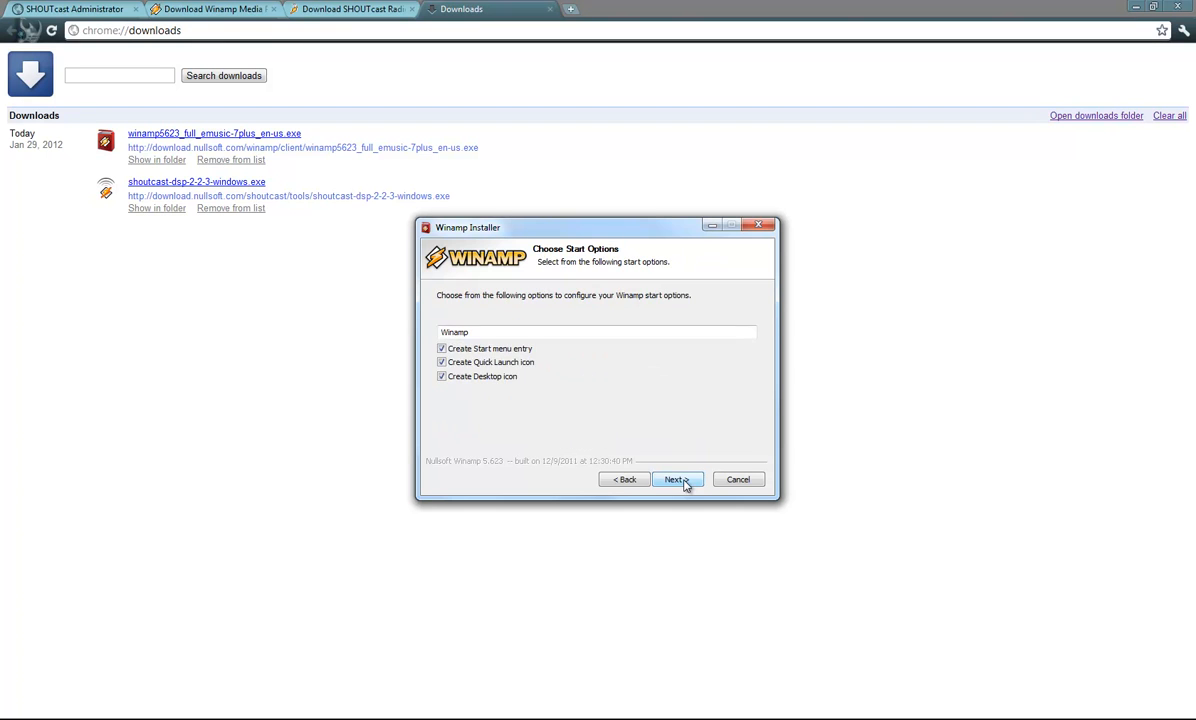
click(676, 479)
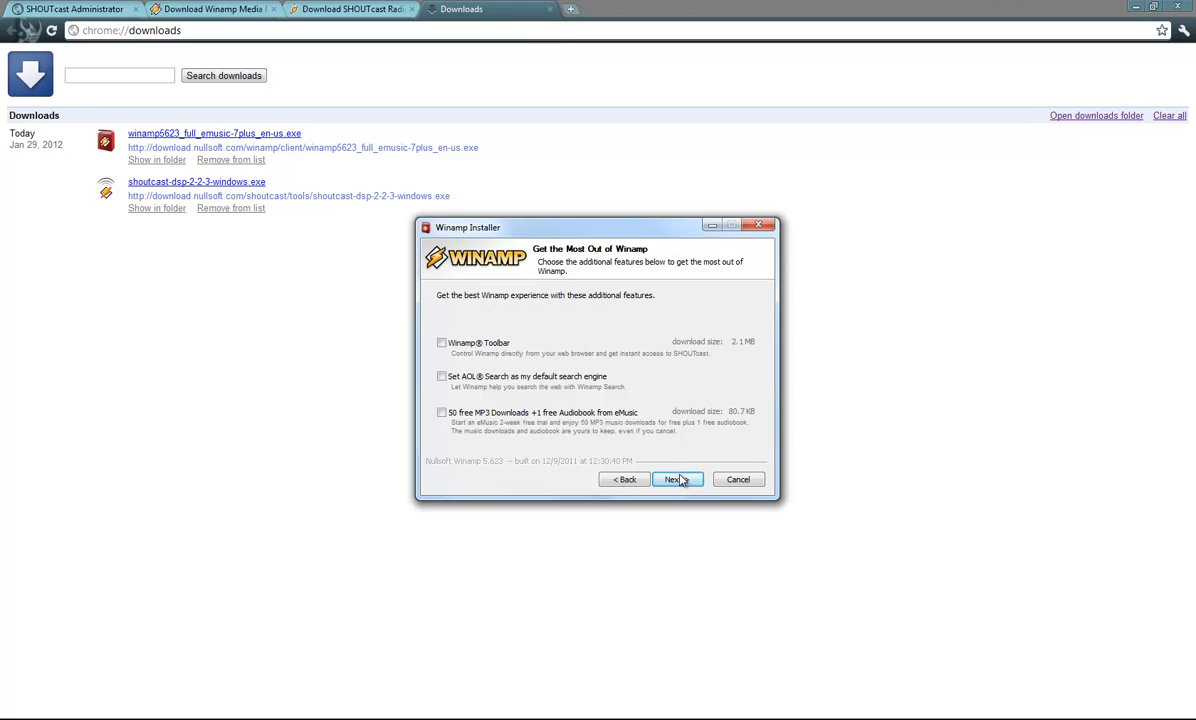
click(677, 479)
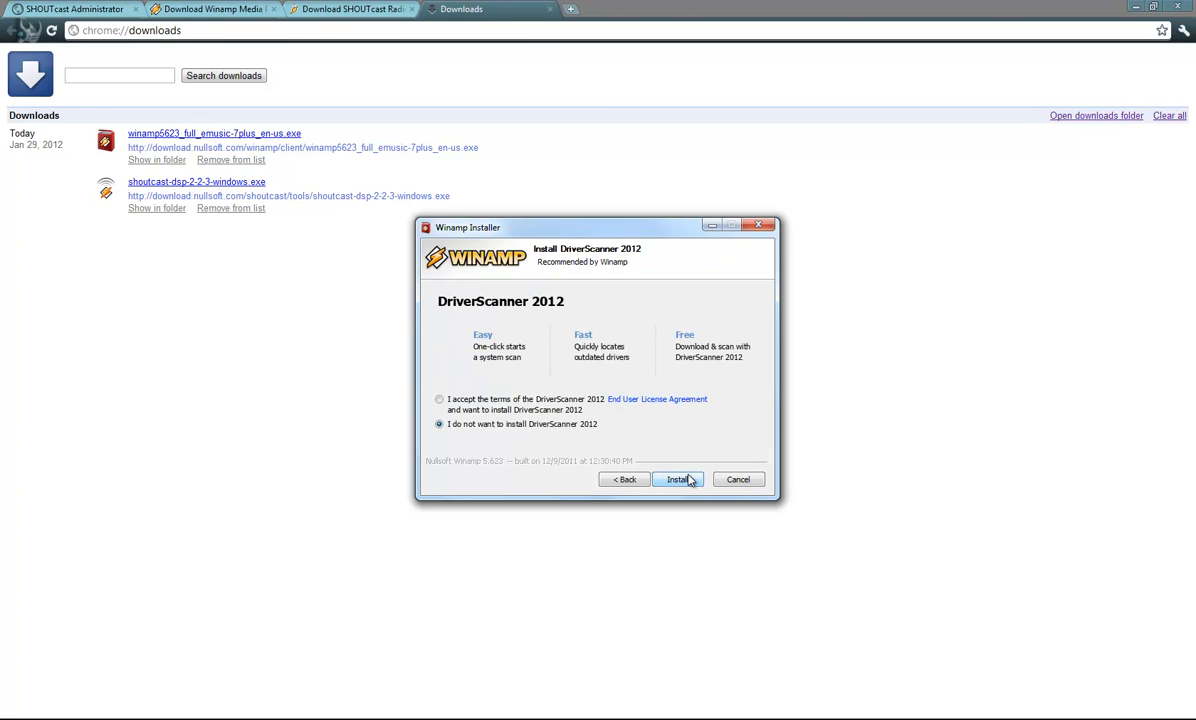
click(678, 479)
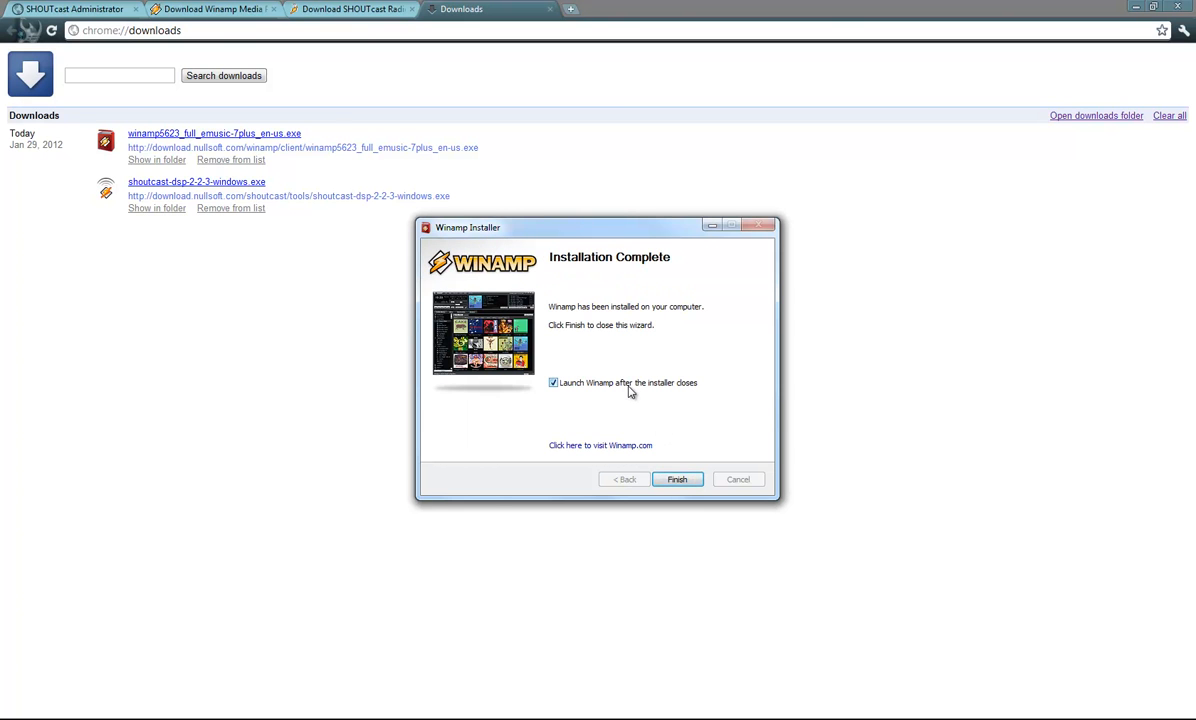
click(552, 382)
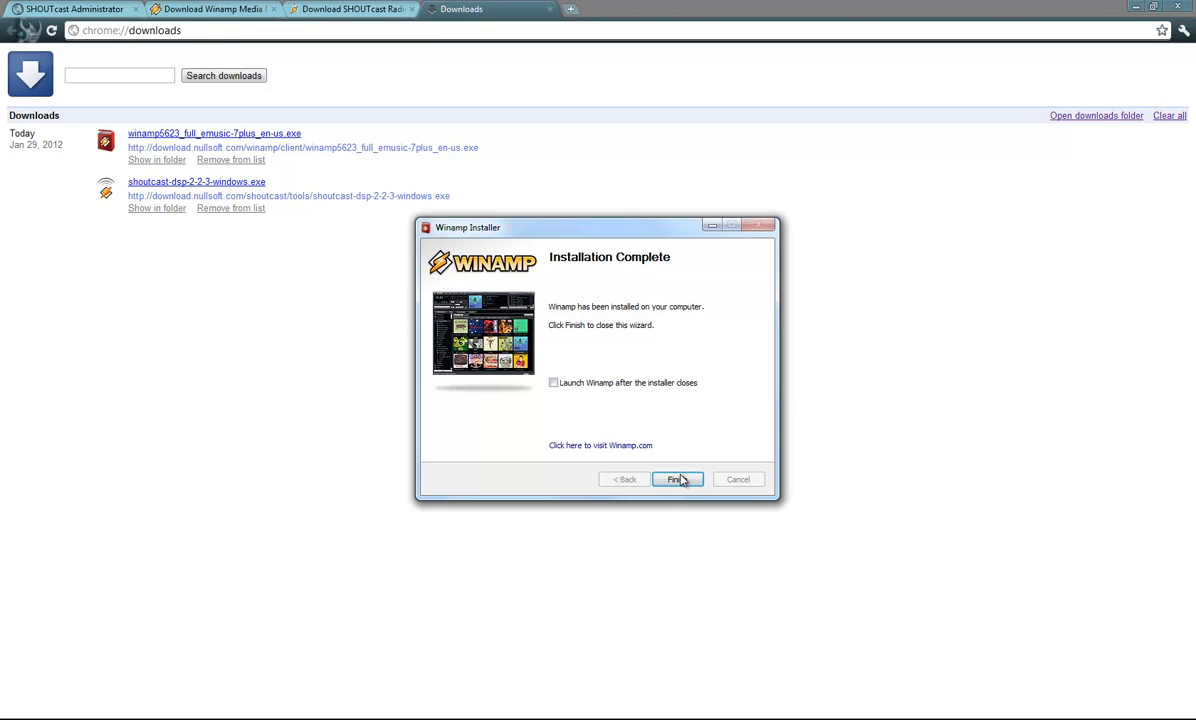
- Close the Winamp installer and install the SHOUTcast DSP plug-in into the Winamp folder
click(677, 479)
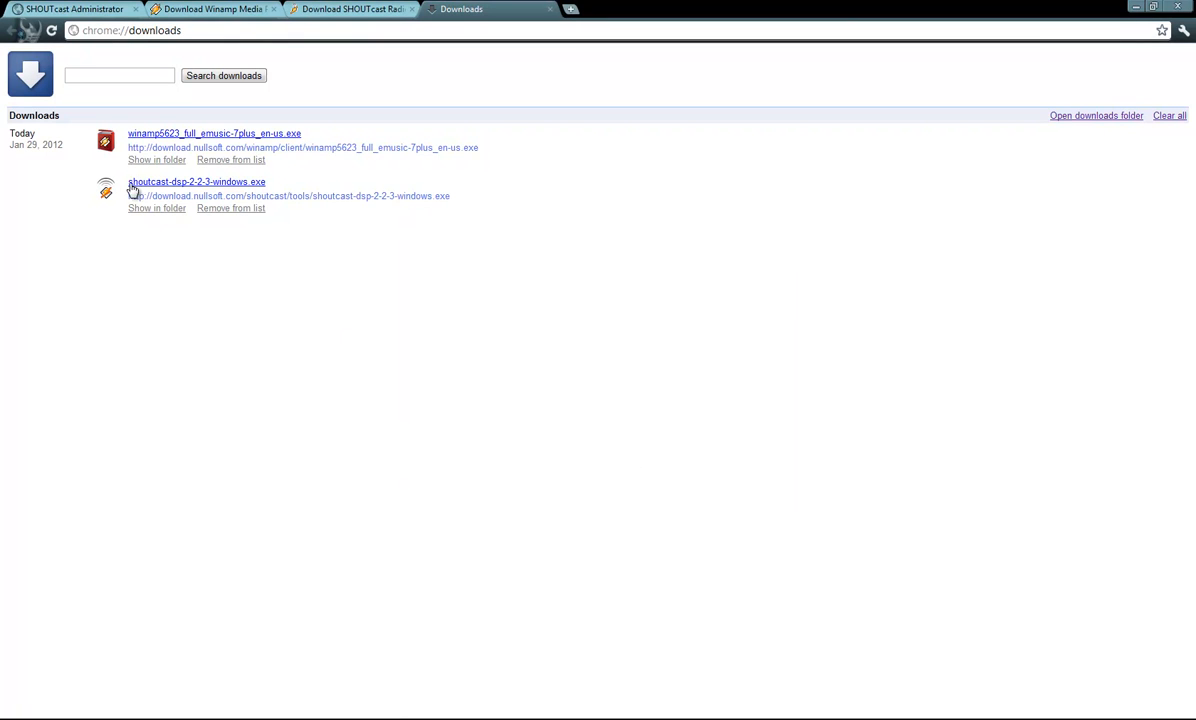
click(197, 181)
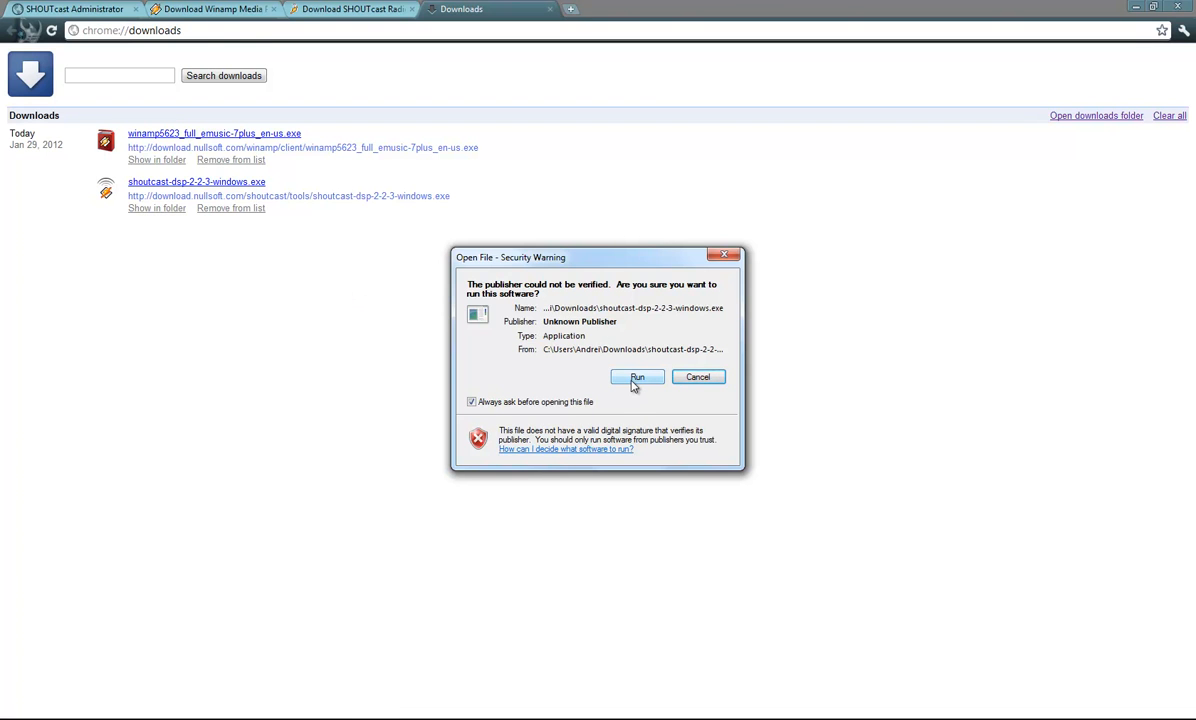
click(637, 376)
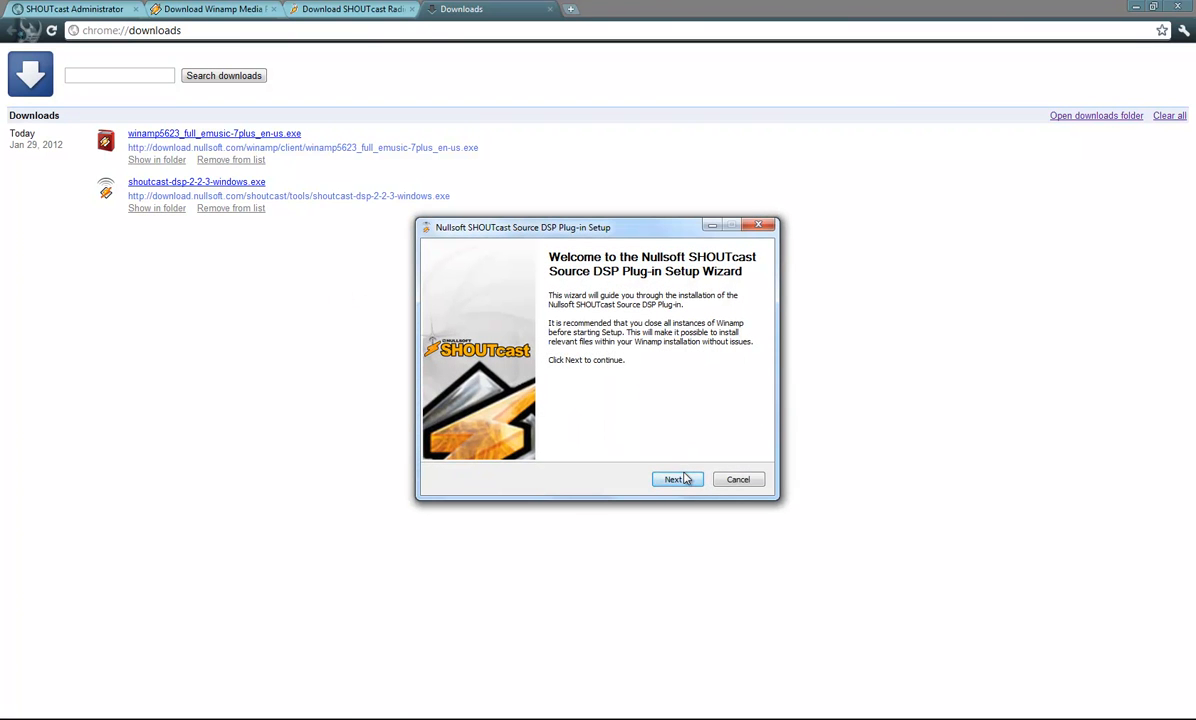
click(675, 479)
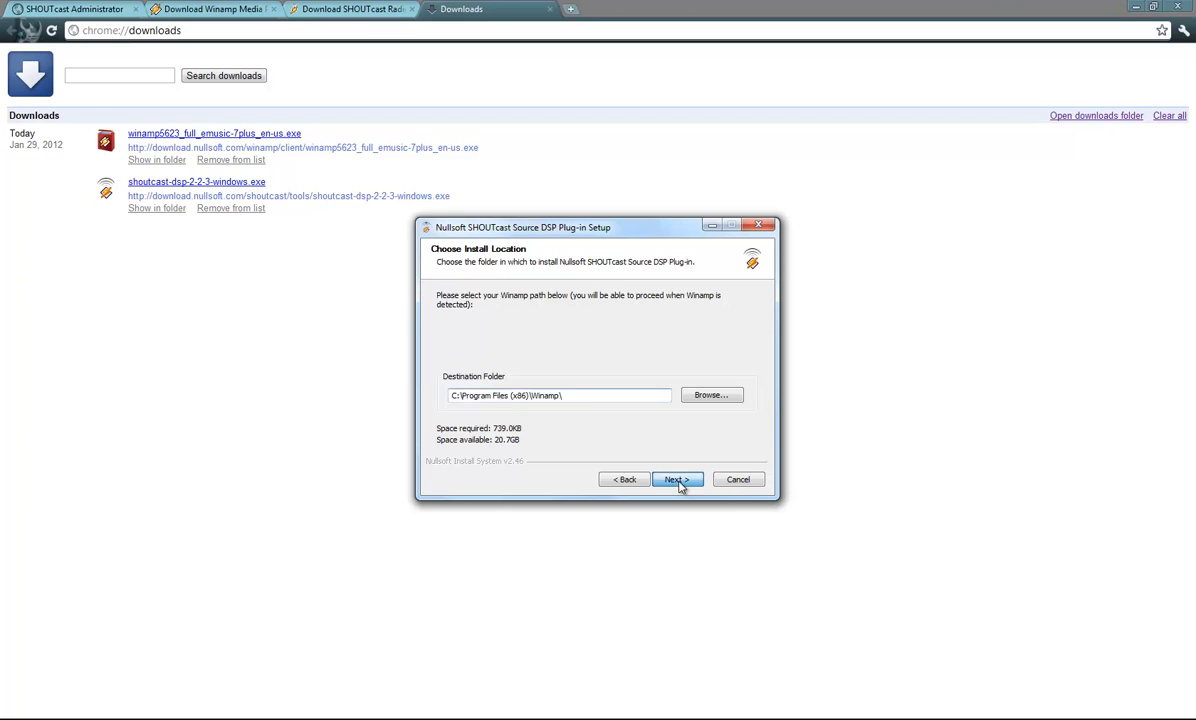
click(677, 479)
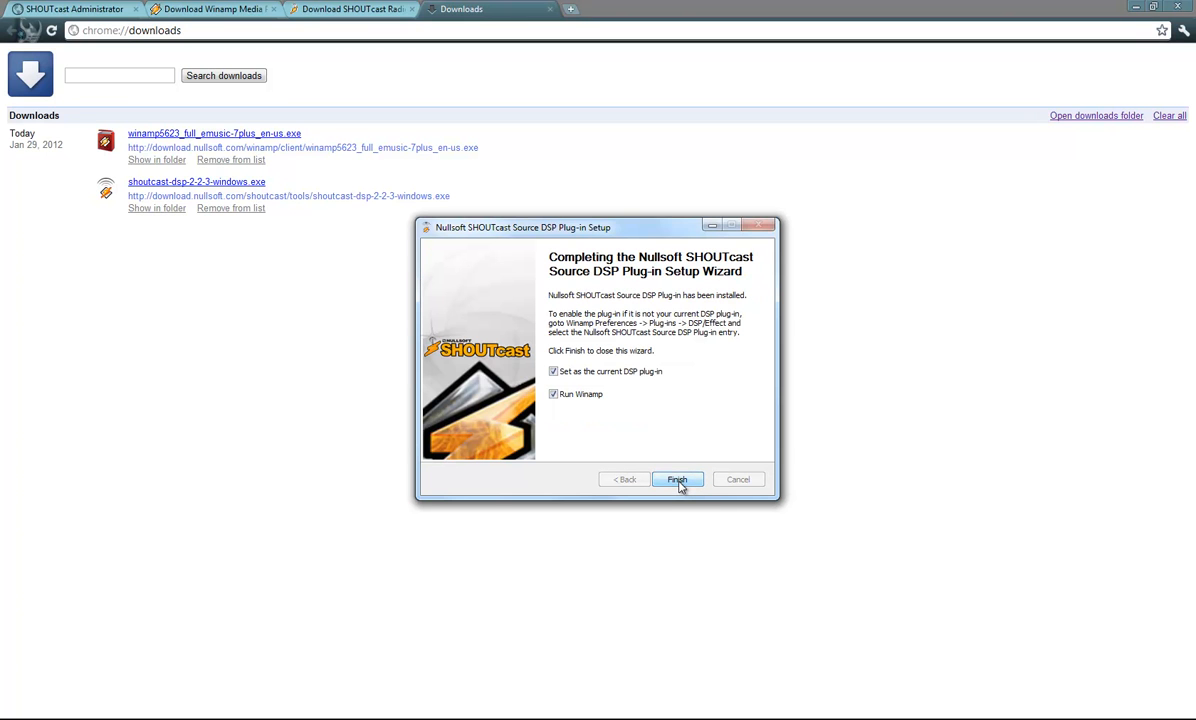
- Finish the plug-in setup to launch Winamp, keeping the default Bento skin
click(677, 479)
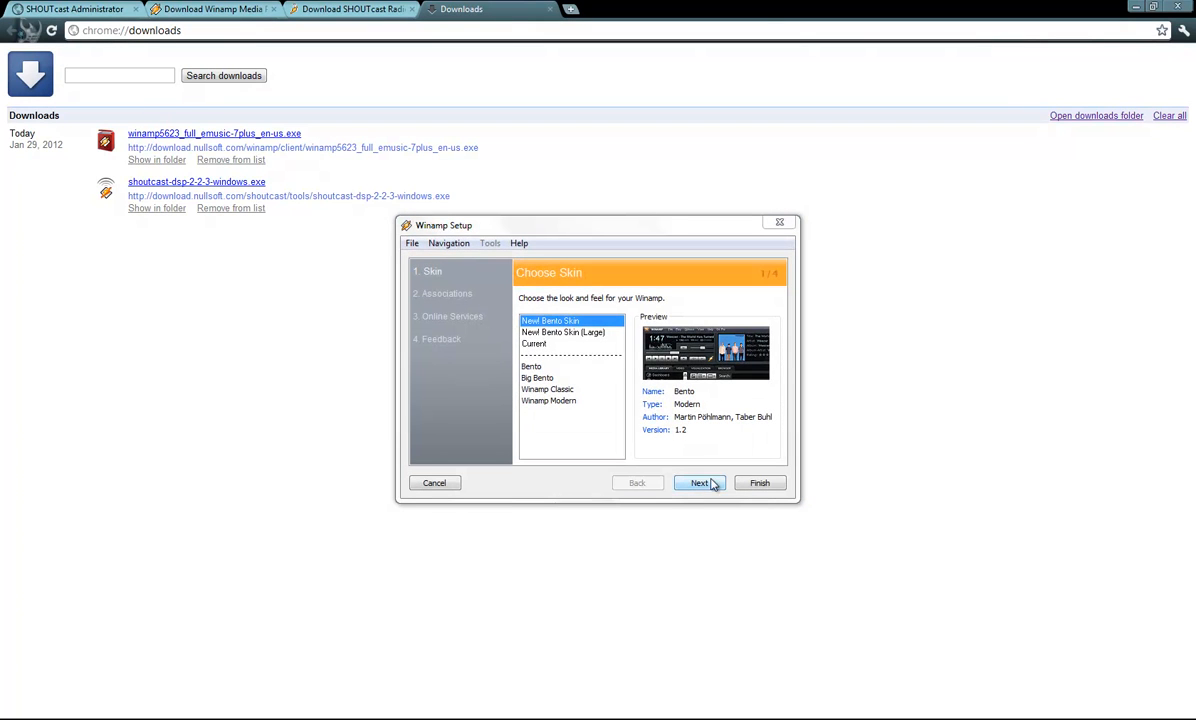
mouse_move(760, 483)
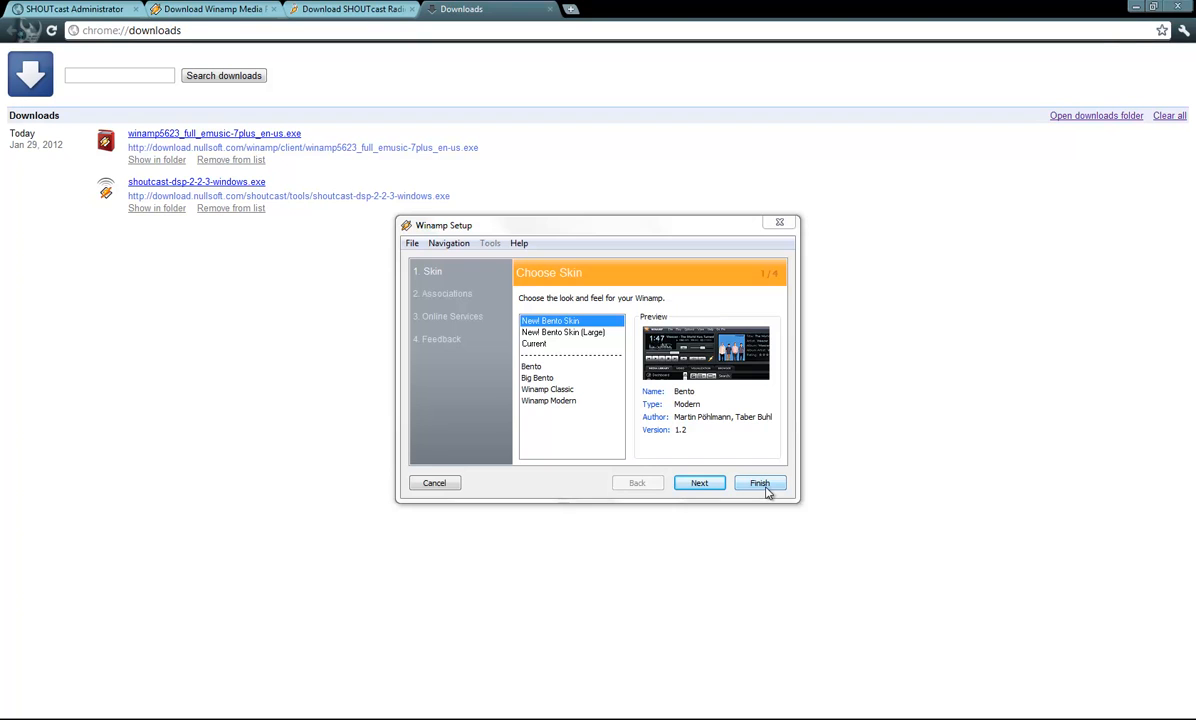
click(759, 483)
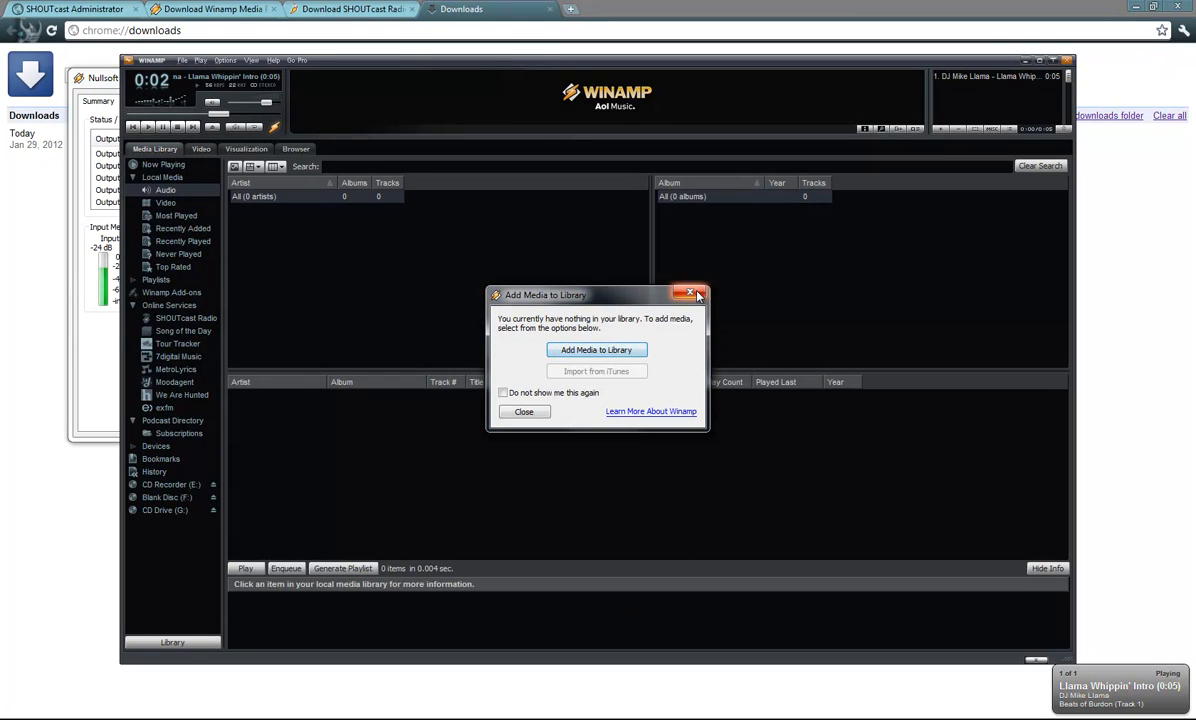
- Close the Add Media to Library dialog
click(698, 293)
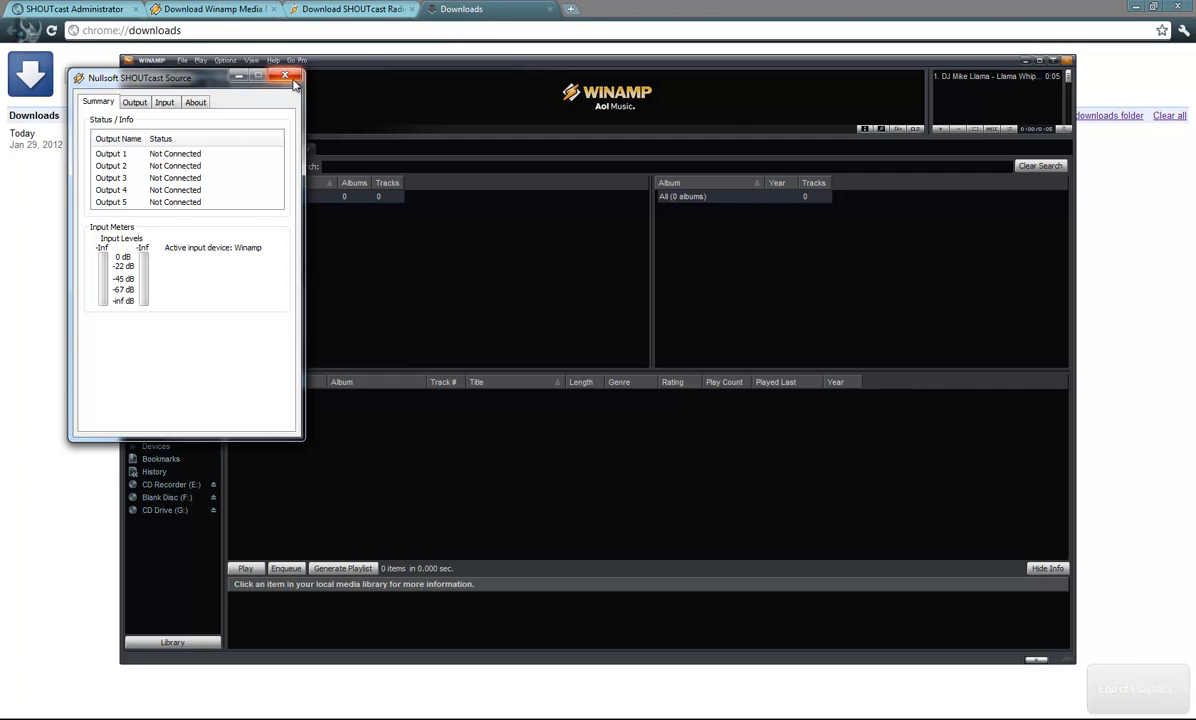
- Close the SHOUTcast Source window and open Options > Preferences from Winamp's main menu
click(285, 77)
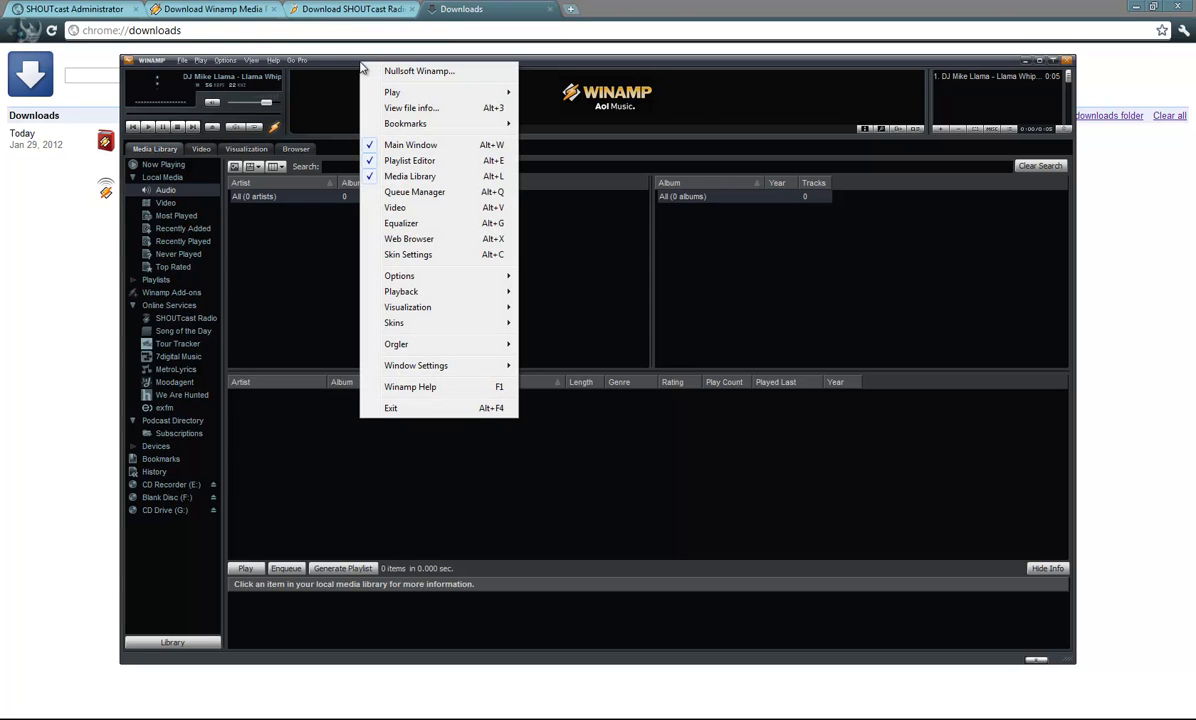
click(399, 275)
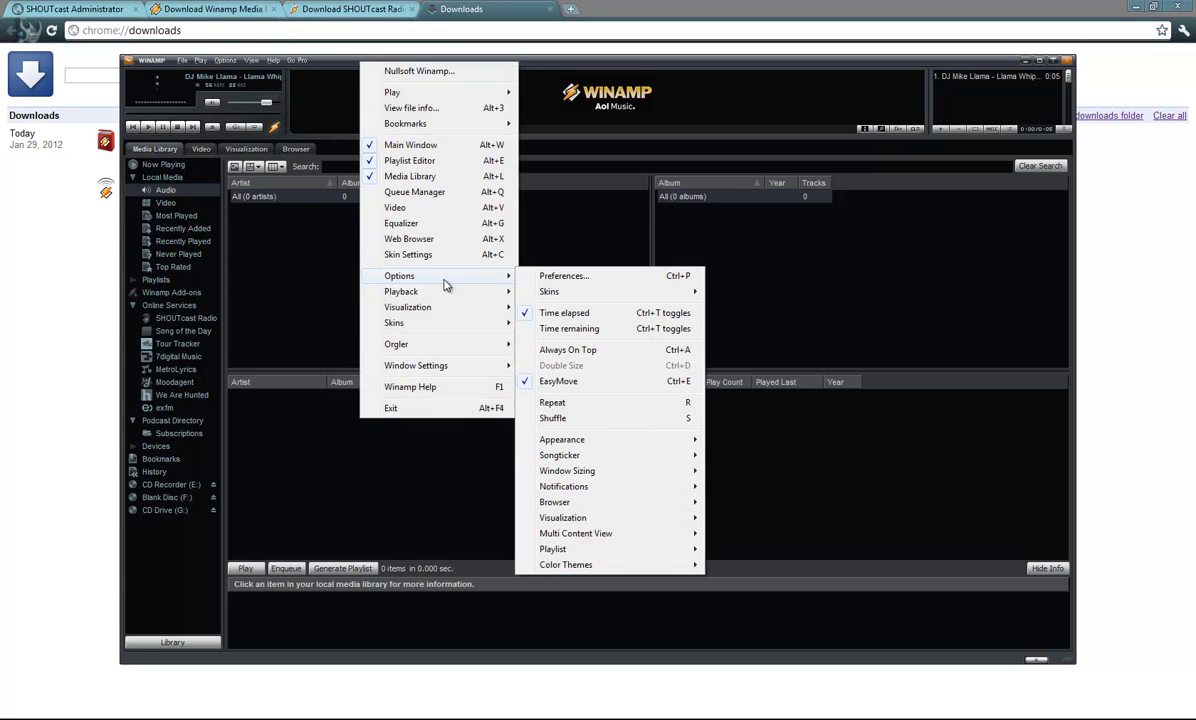
mouse_move(564, 275)
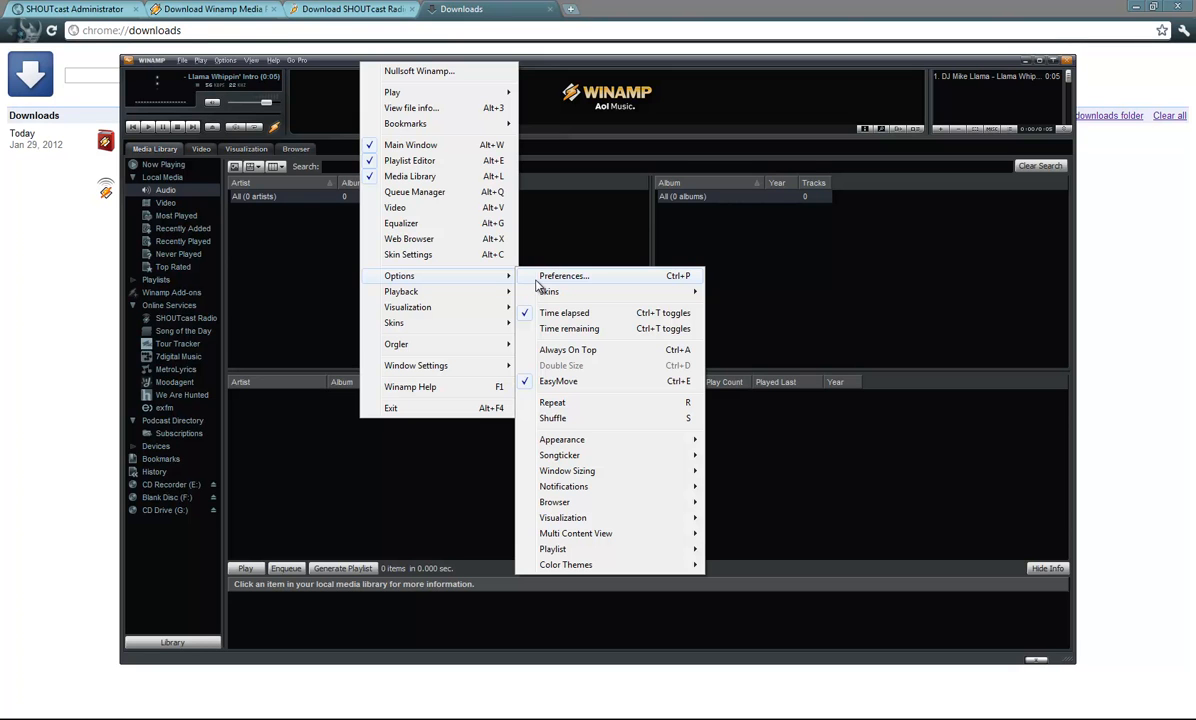
mouse_move(671, 281)
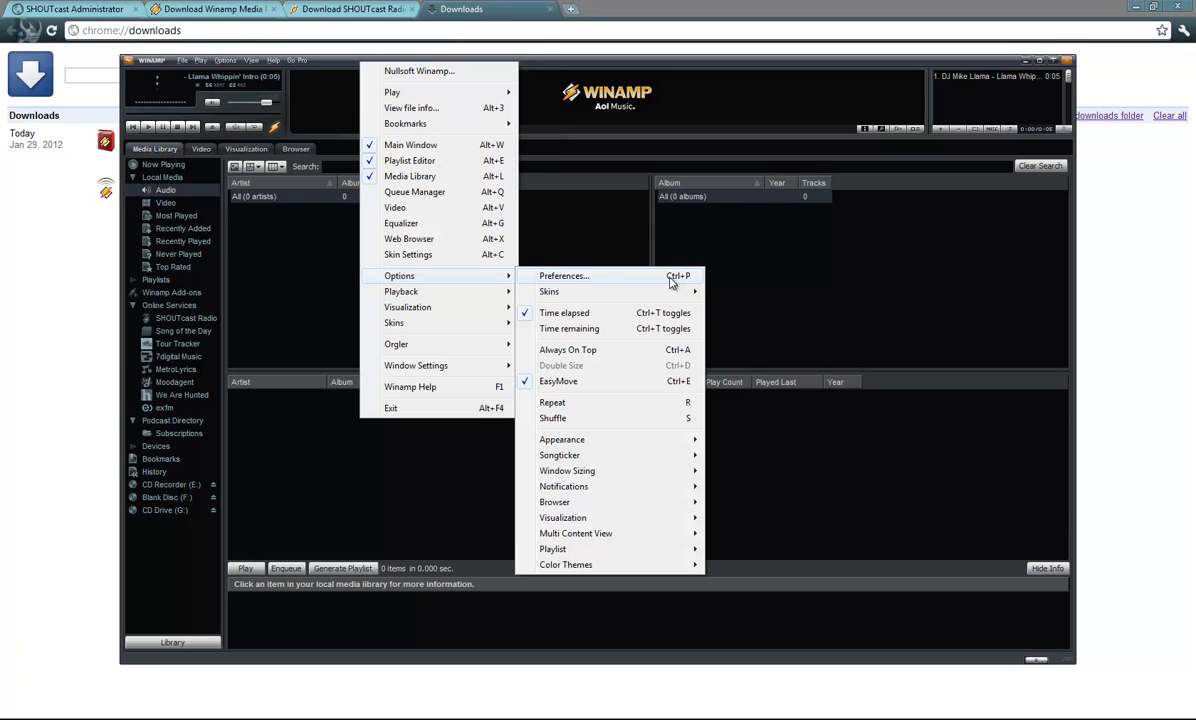
click(563, 276)
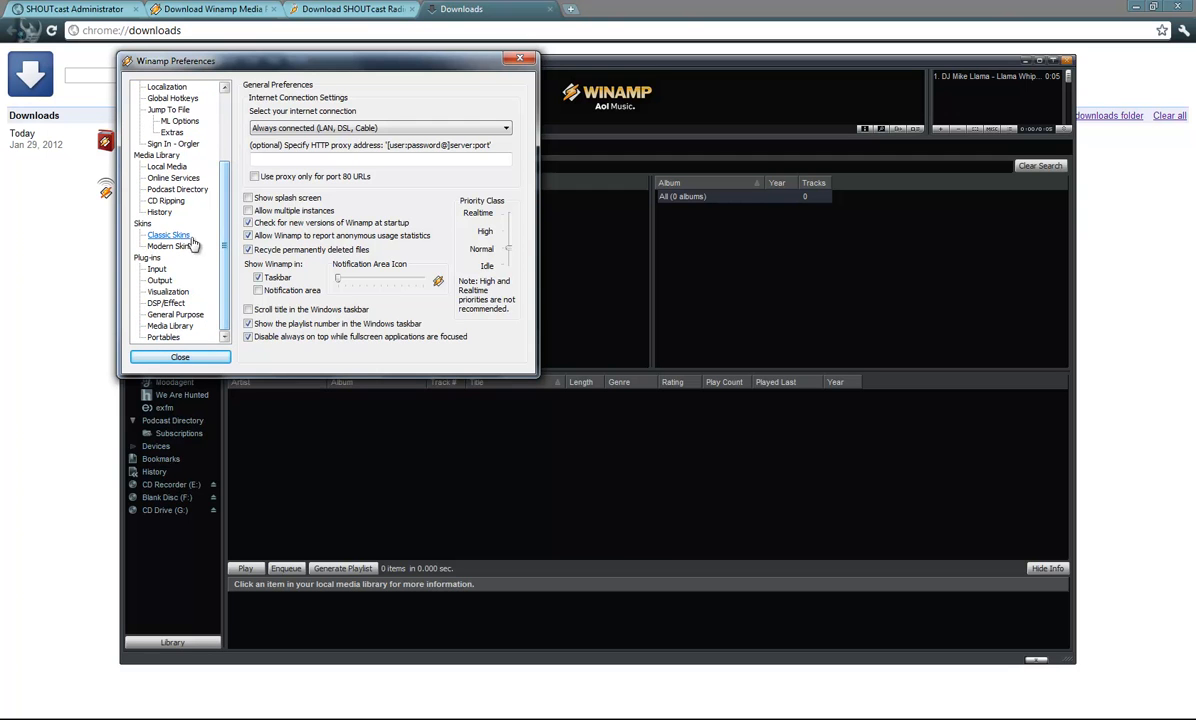
- Select Nullsoft SHOUTcast Source DSP under Plug-ins > DSP/Effect
click(147, 258)
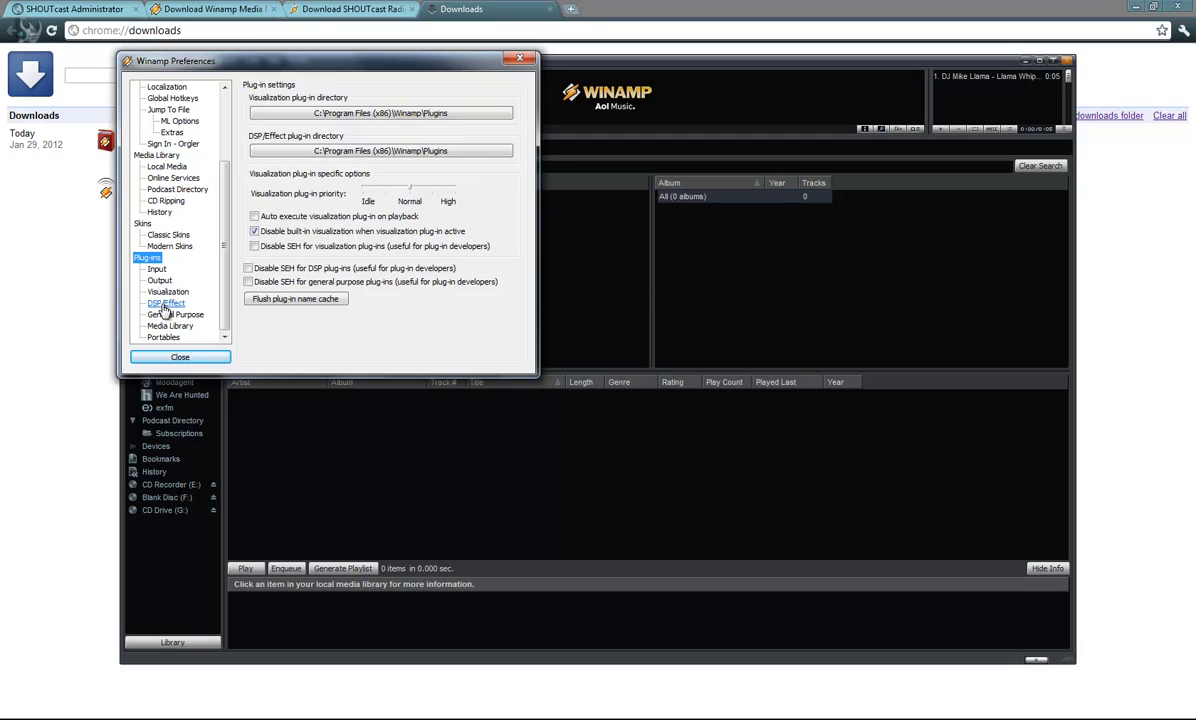
click(165, 303)
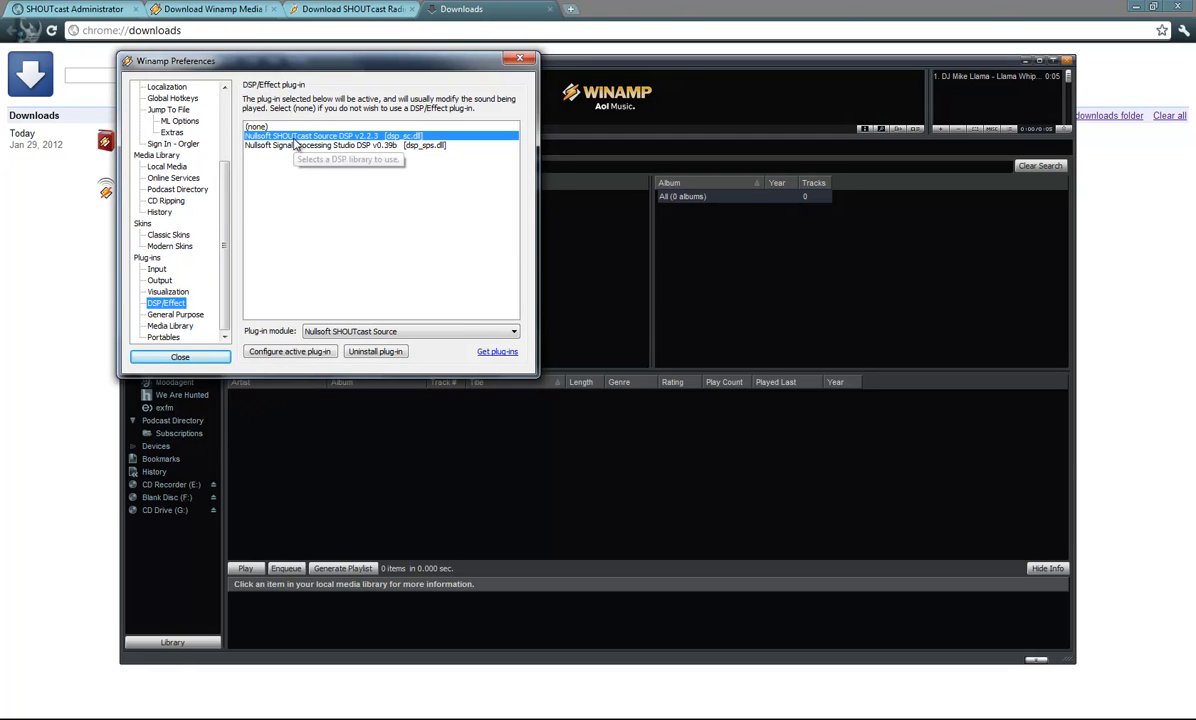
click(289, 351)
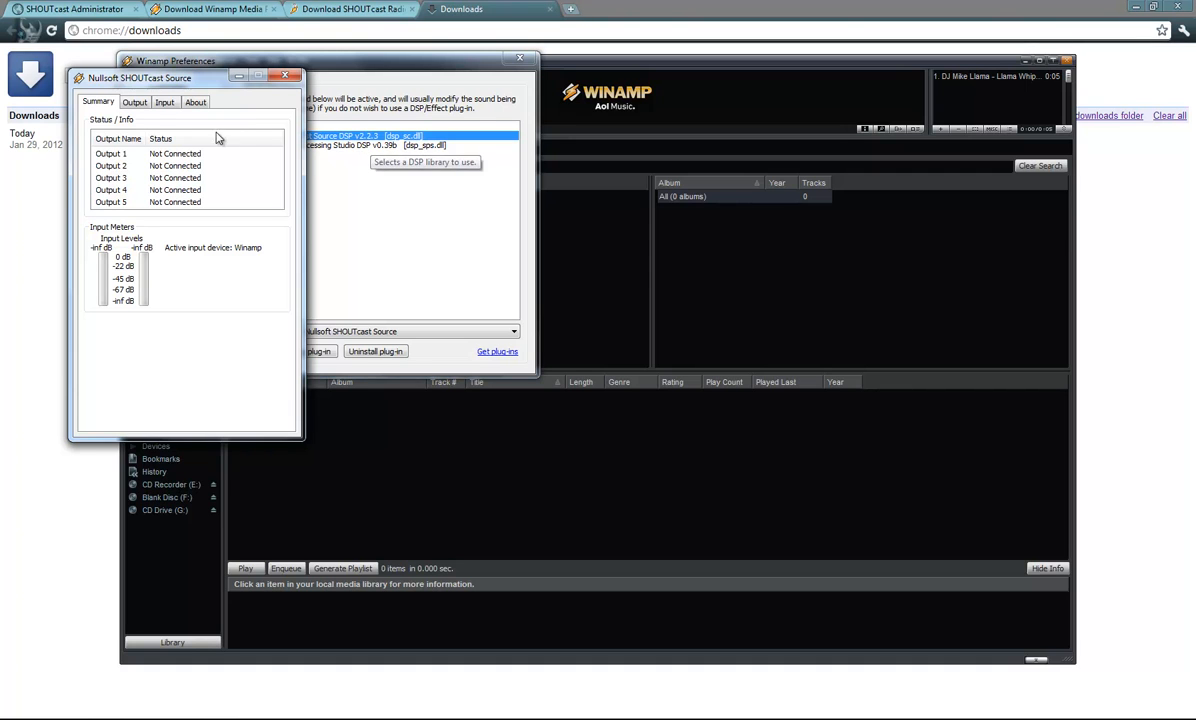
mouse_move(153, 120)
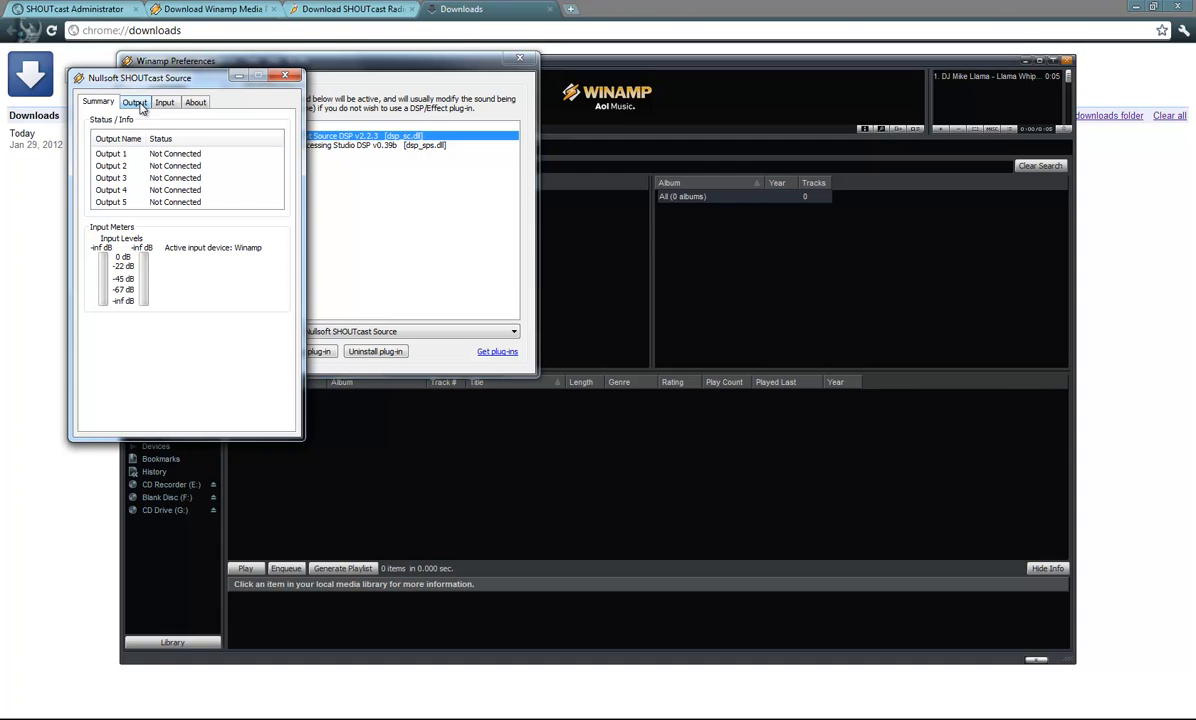
- Set Output 1 to 38.96.148.80:5670 with password, Auto Connect, 5-second reconnect and v1 mode
click(135, 101)
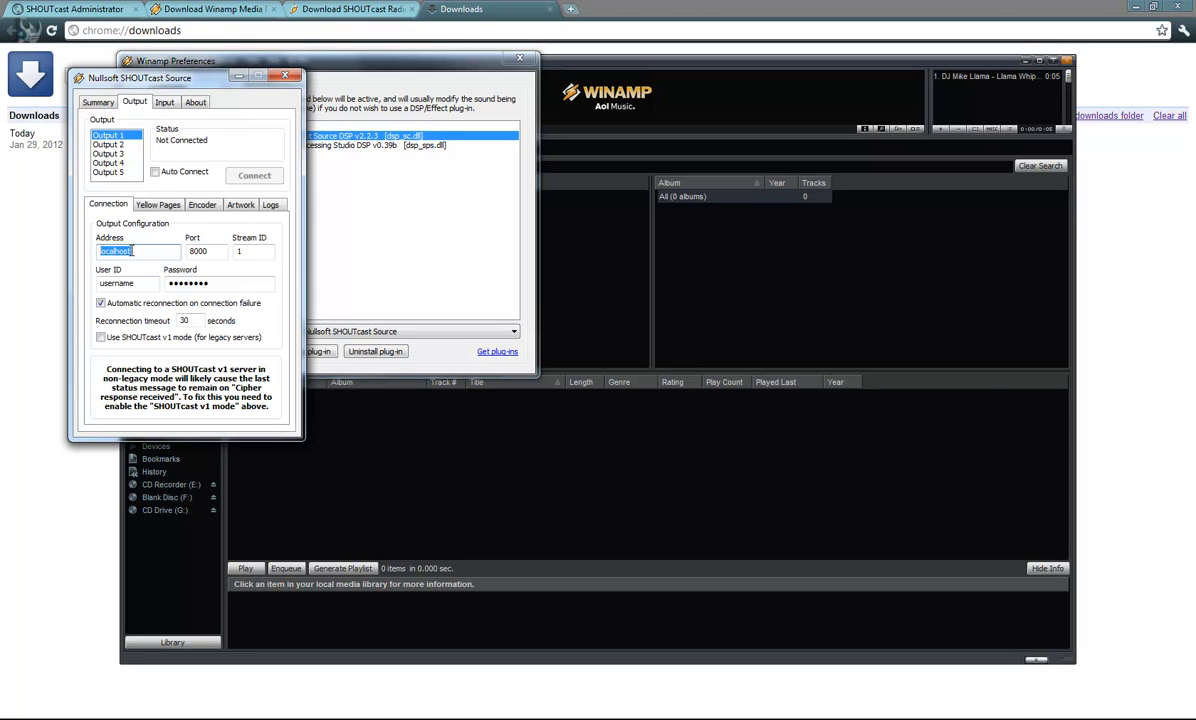
text(38.96.148.80)
click(206, 251)
text(5670)
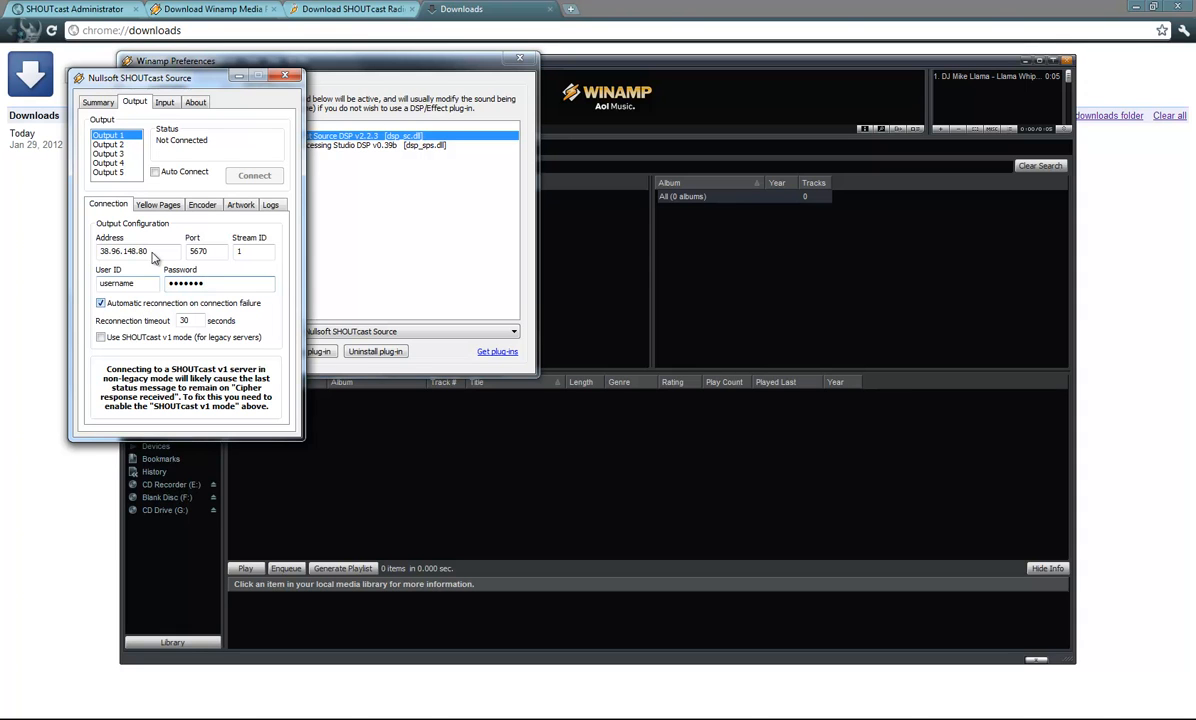
click(155, 172)
text(5)
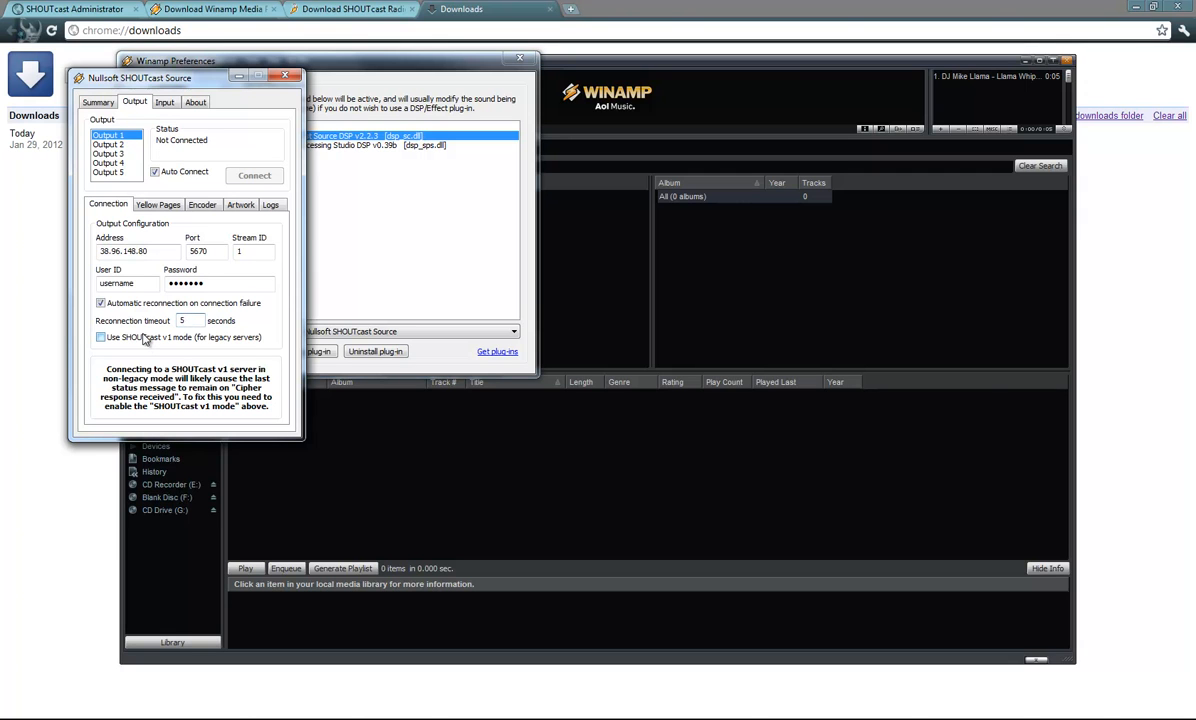
click(100, 337)
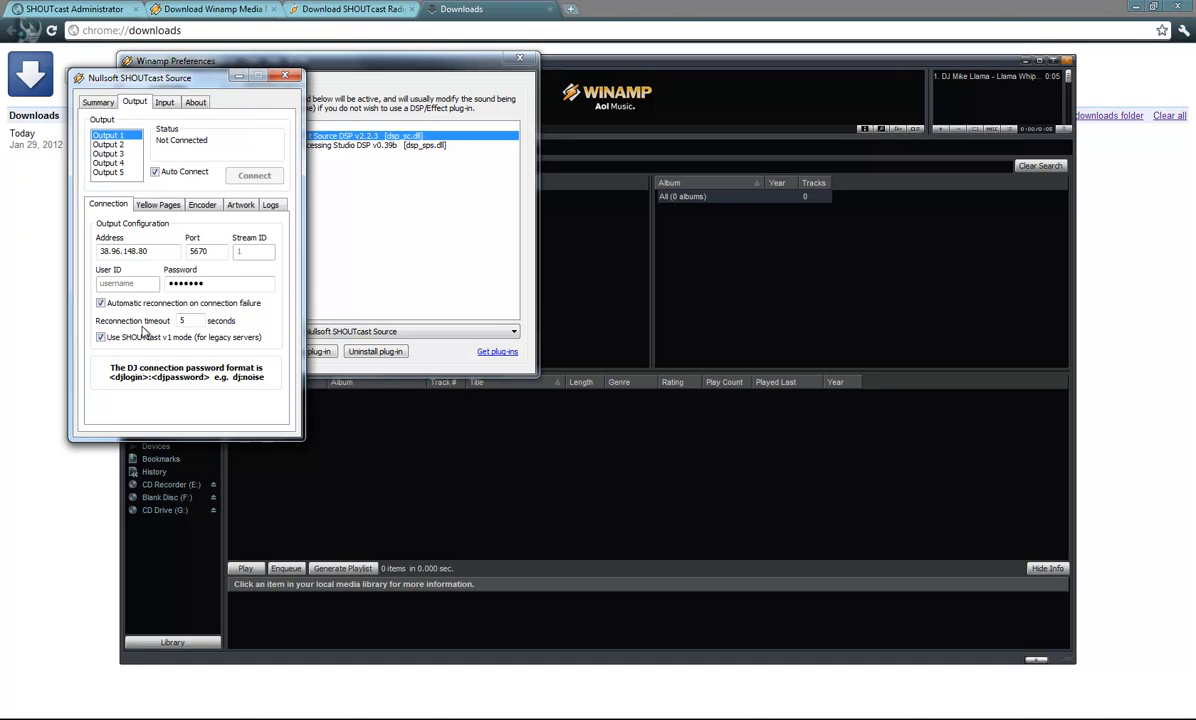
- Name the Yellow Pages listing "Andy's radio", leaving the URL and Genre unchanged
click(158, 204)
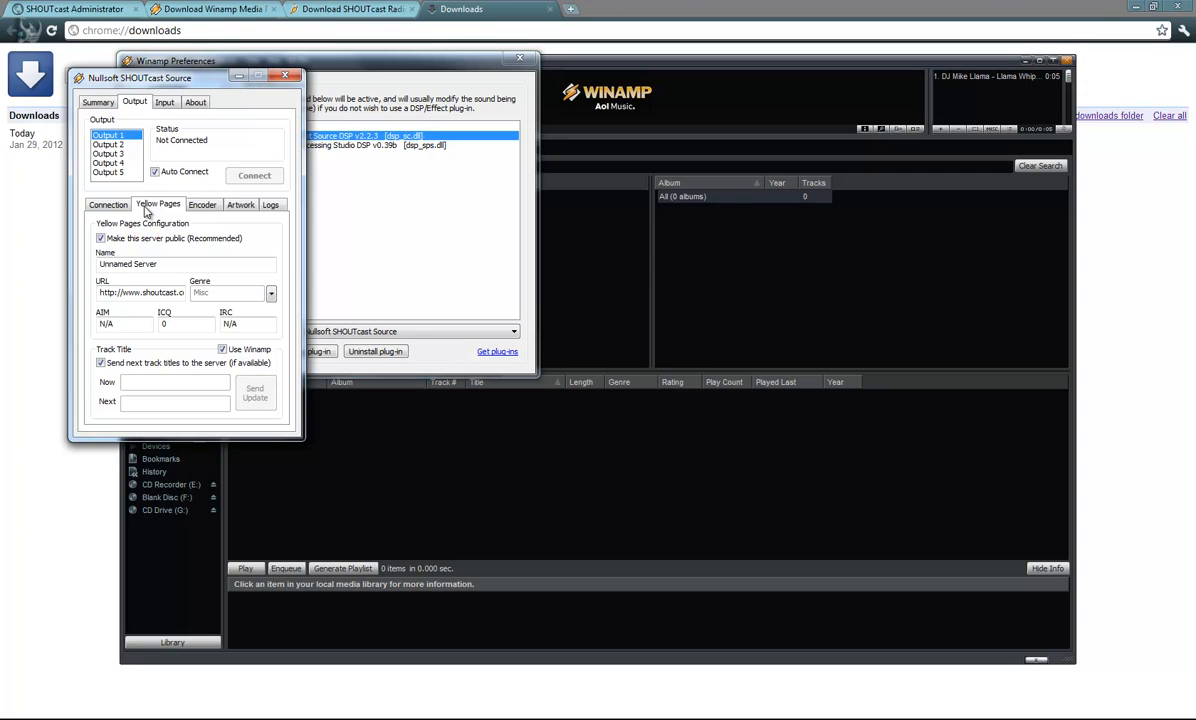
mouse_move(144, 252)
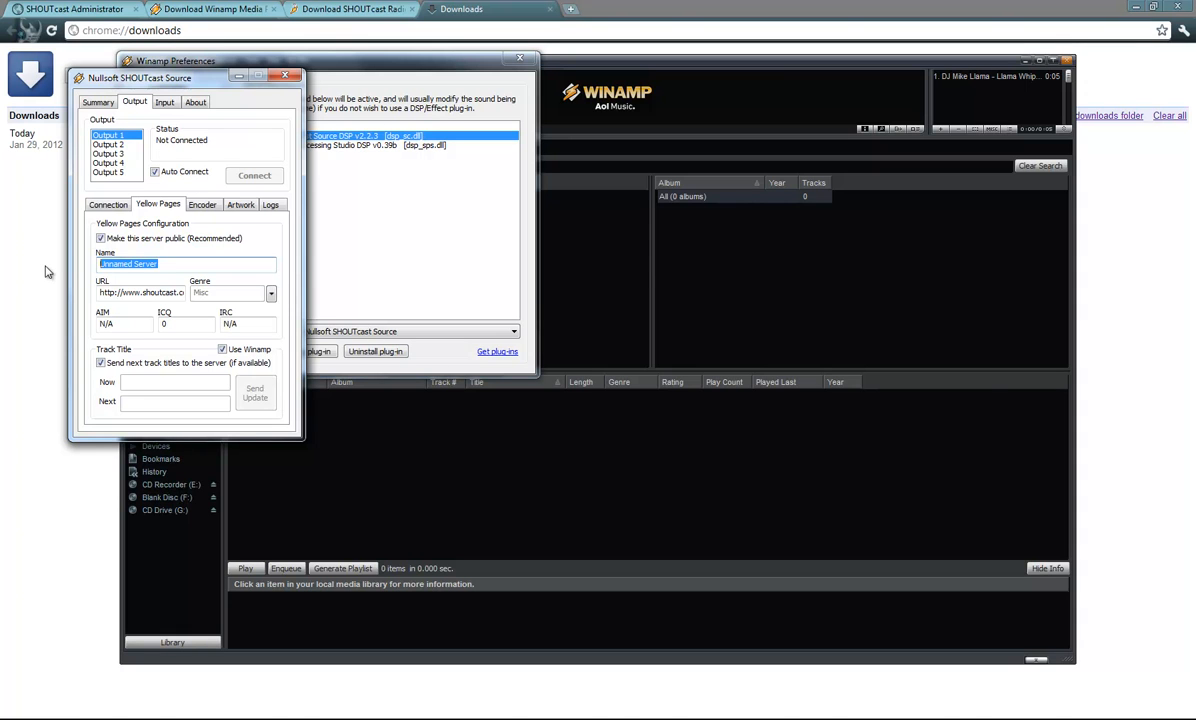
text(Andy's ra)
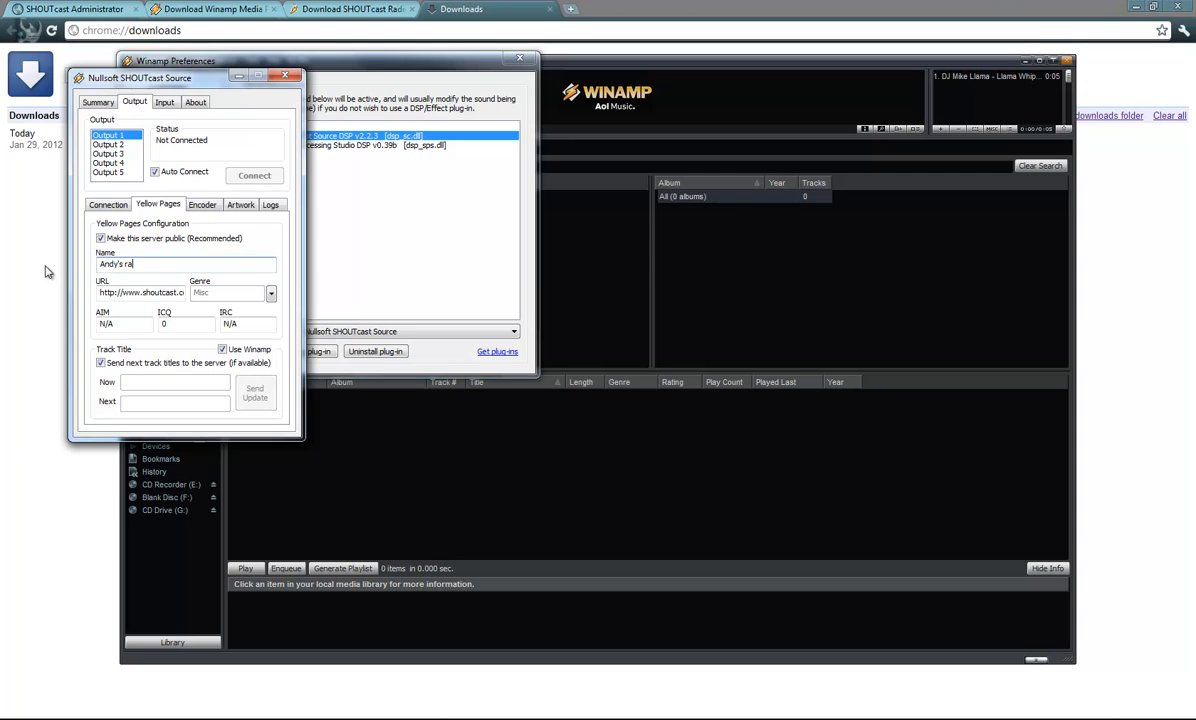
text(dio)
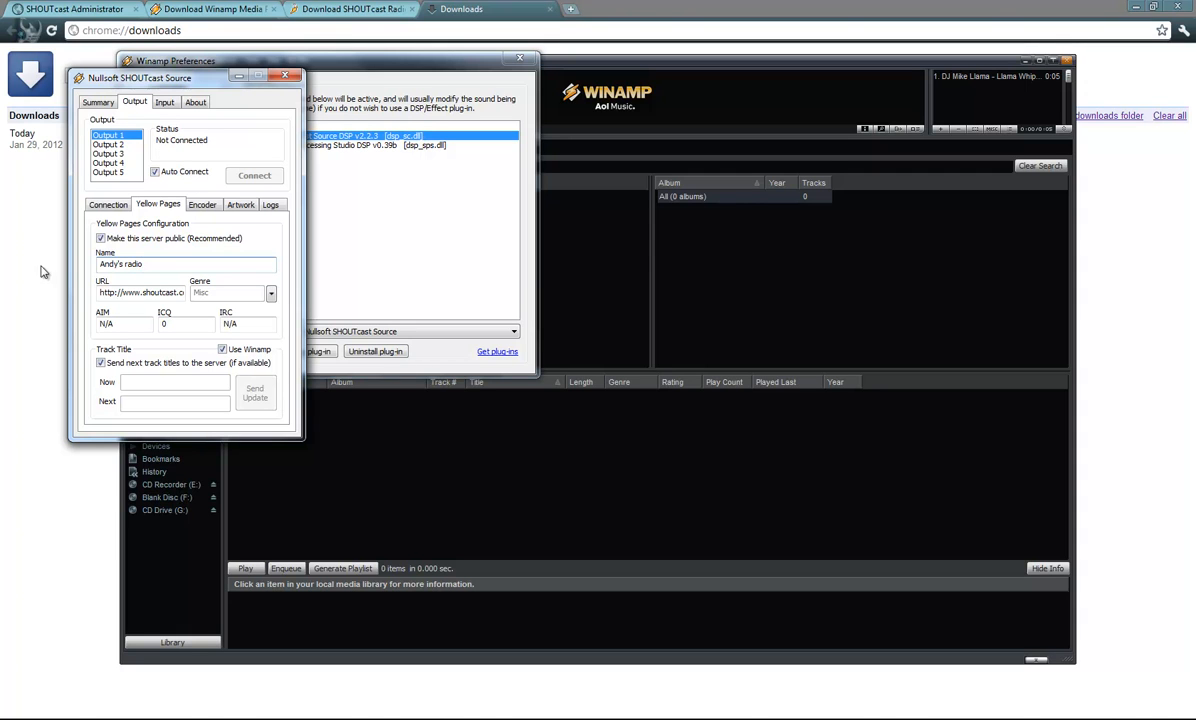
triple_click(140, 292)
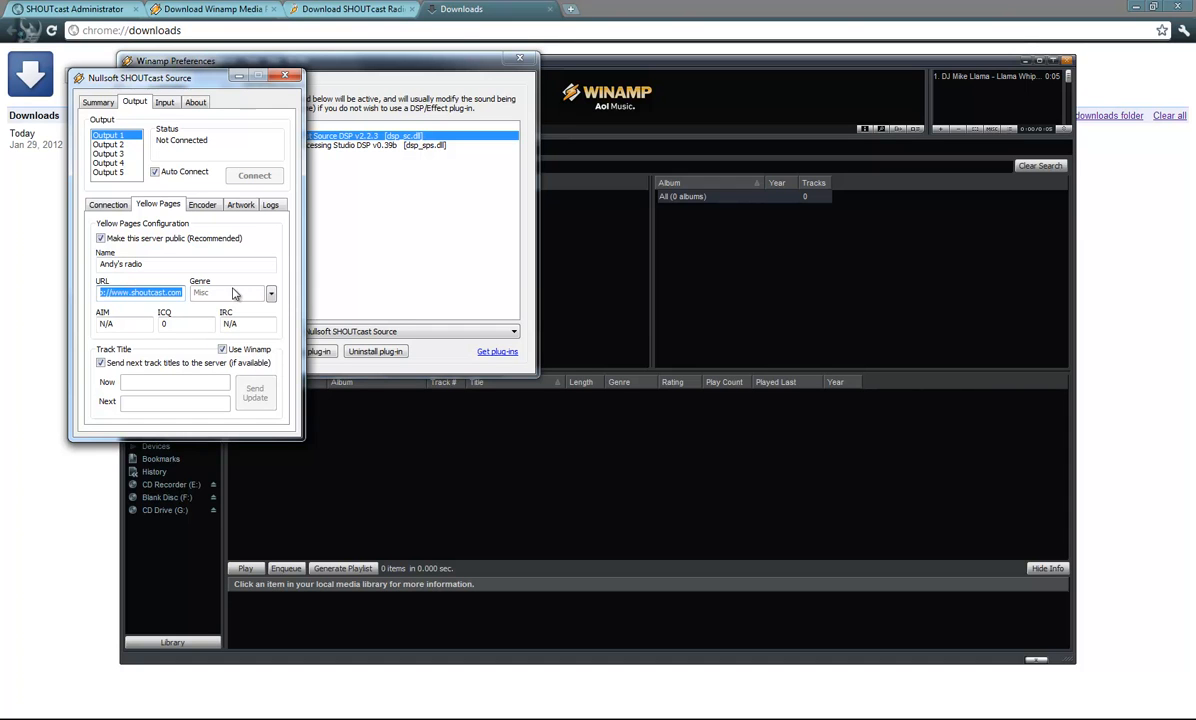
click(271, 292)
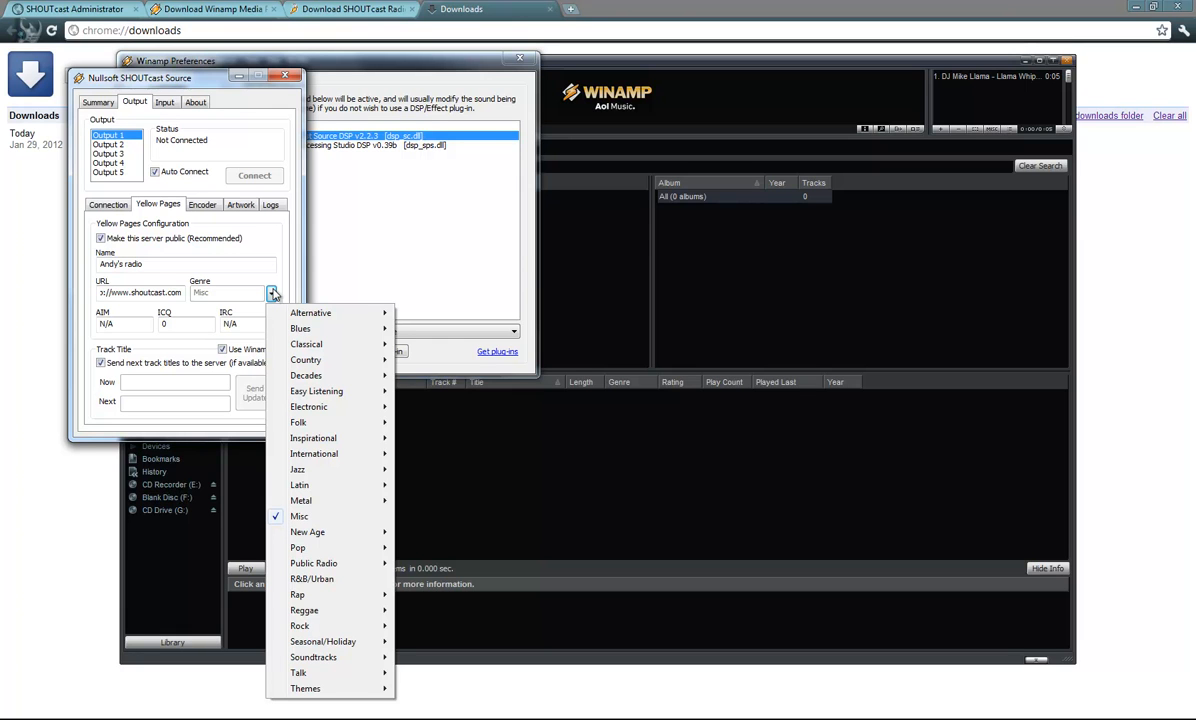
mouse_move(313, 453)
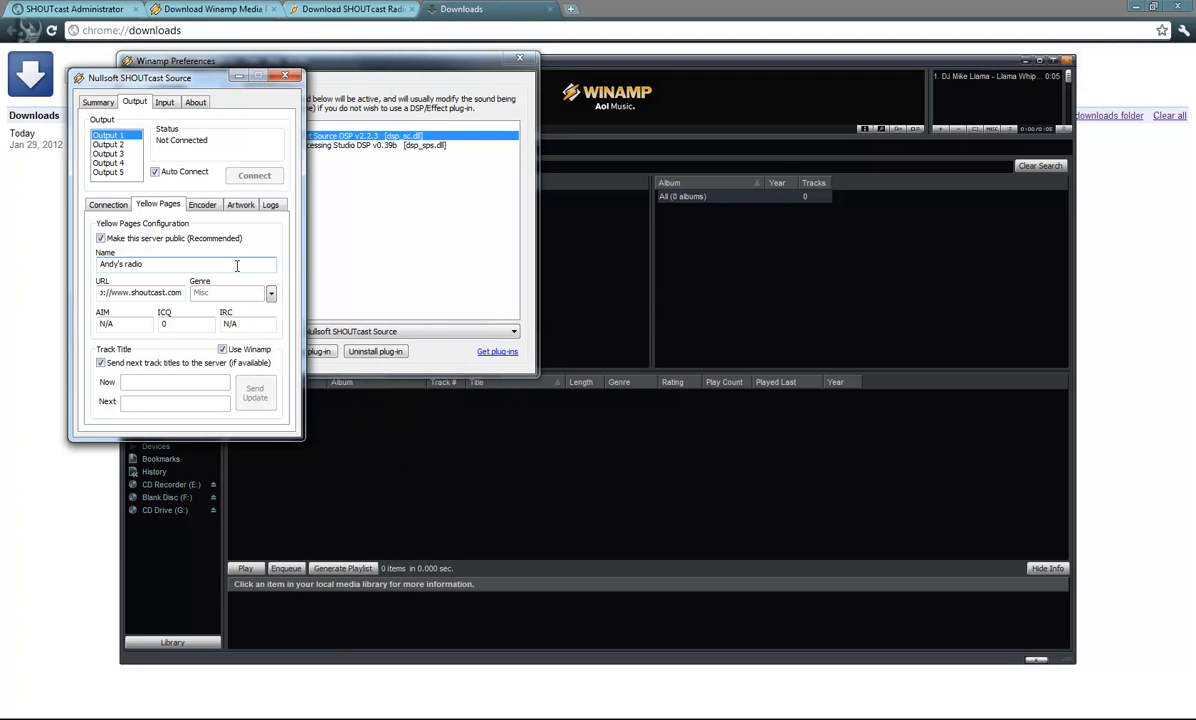
click(202, 204)
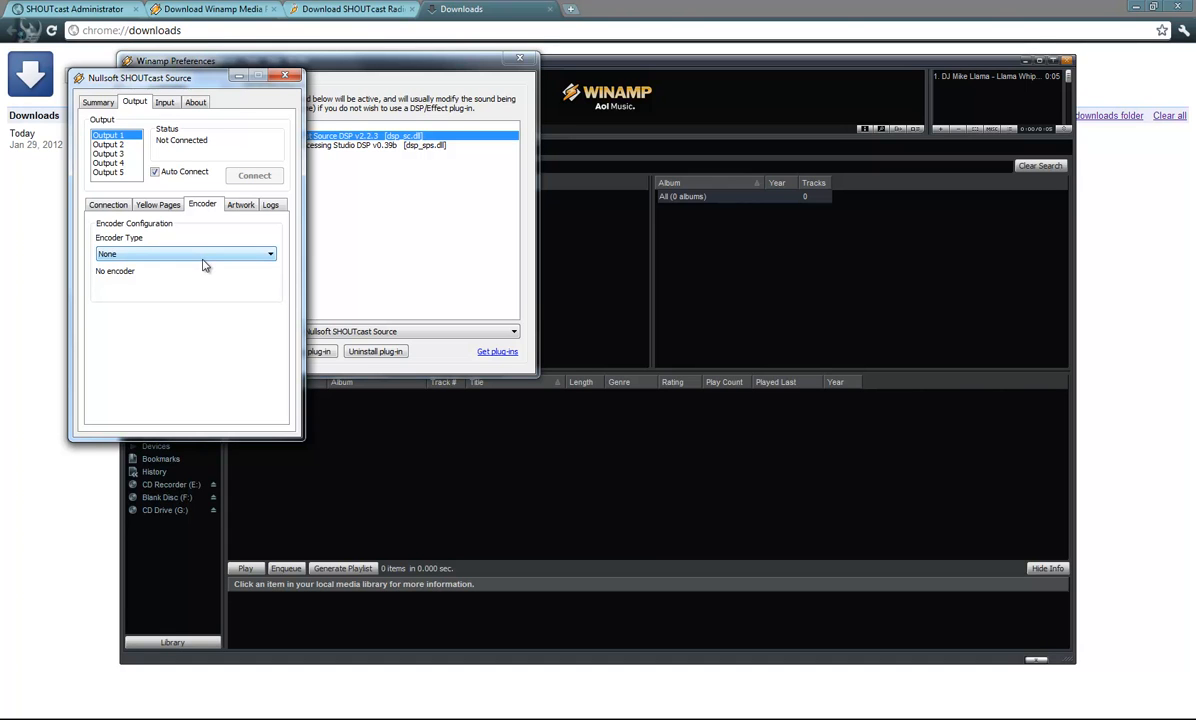
mouse_move(204, 258)
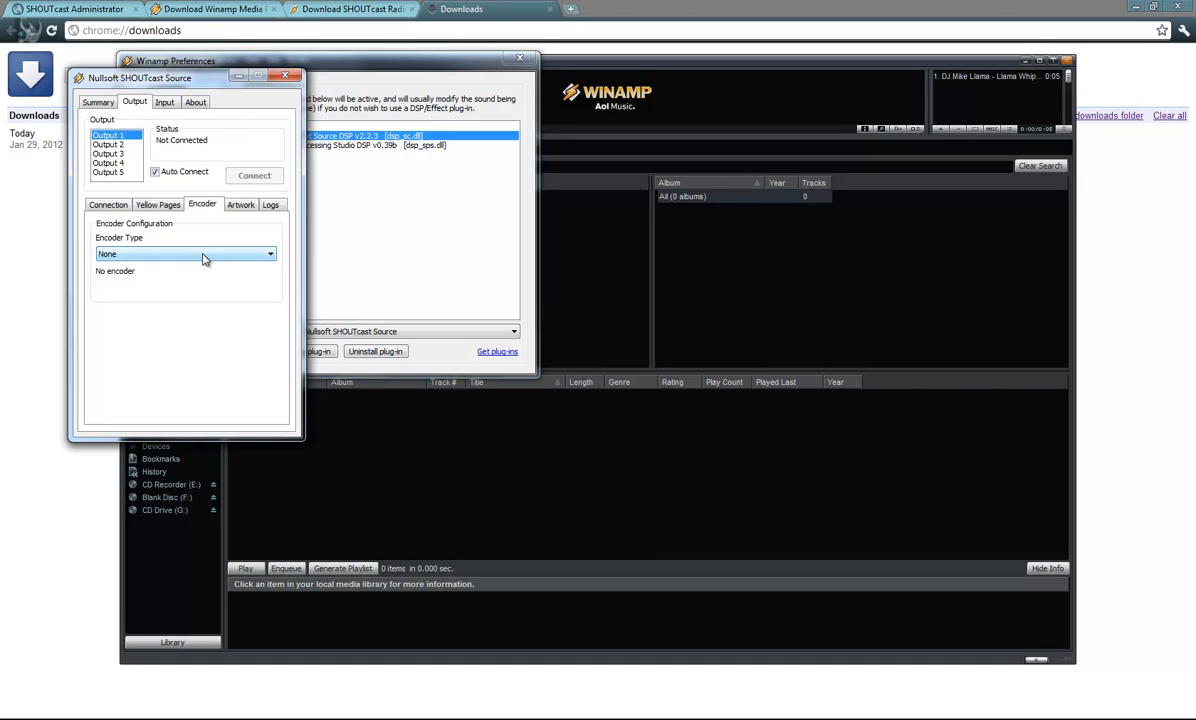
- Switch Output 1 to the MP3 encoder at 128kbps, 44100Hz, Stereo, disconnecting first
click(270, 253)
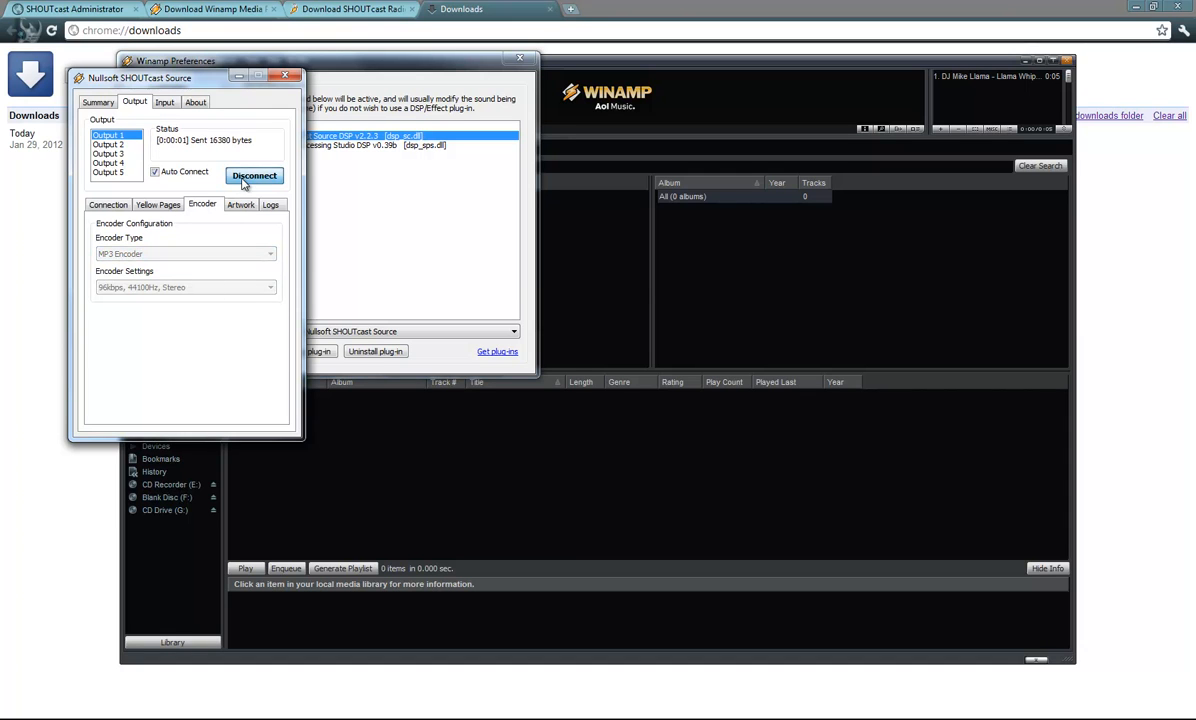
click(155, 171)
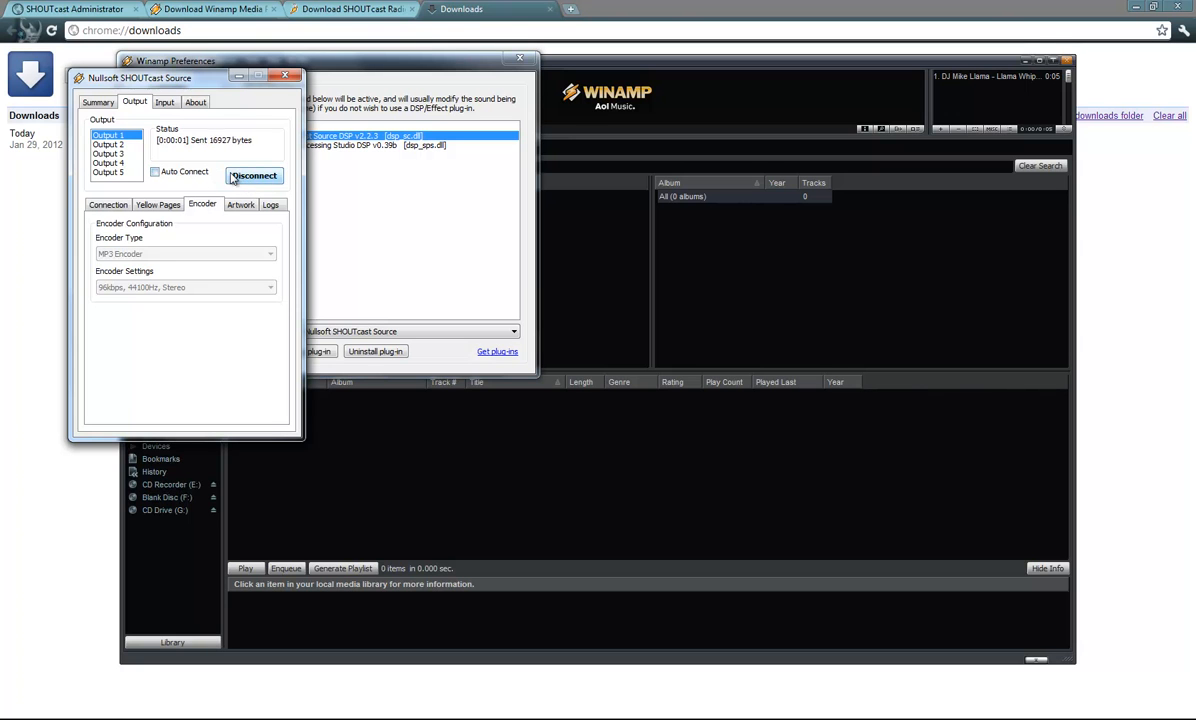
click(268, 287)
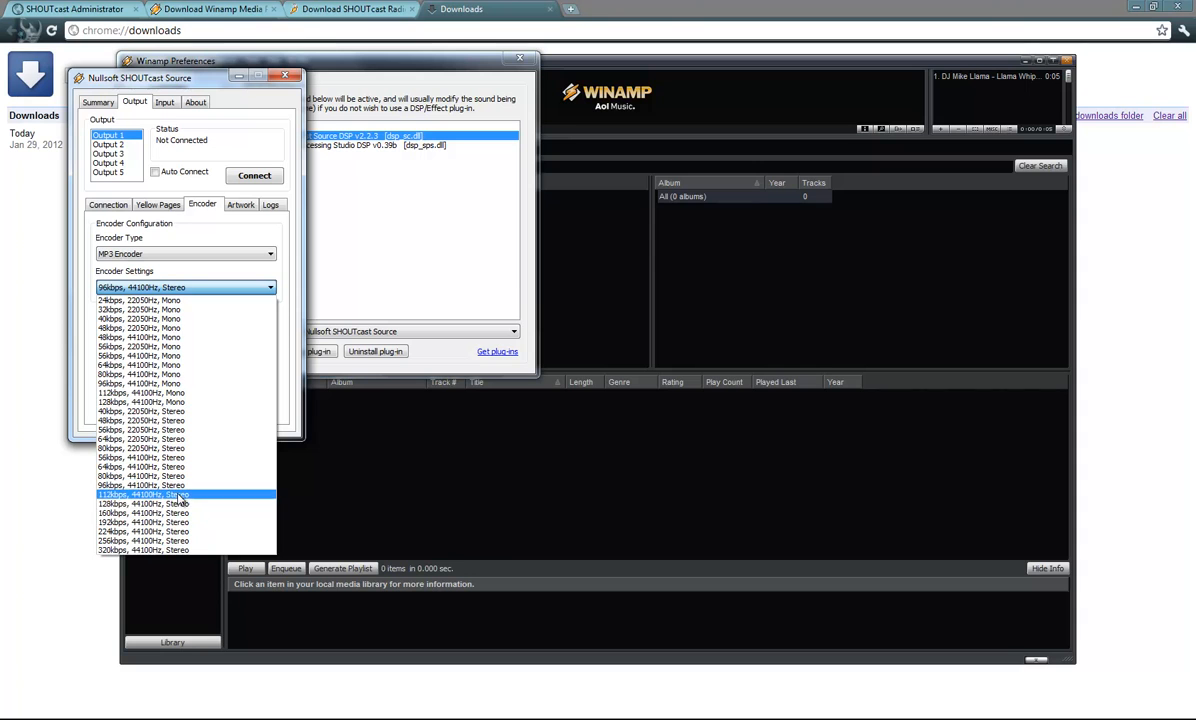
click(143, 504)
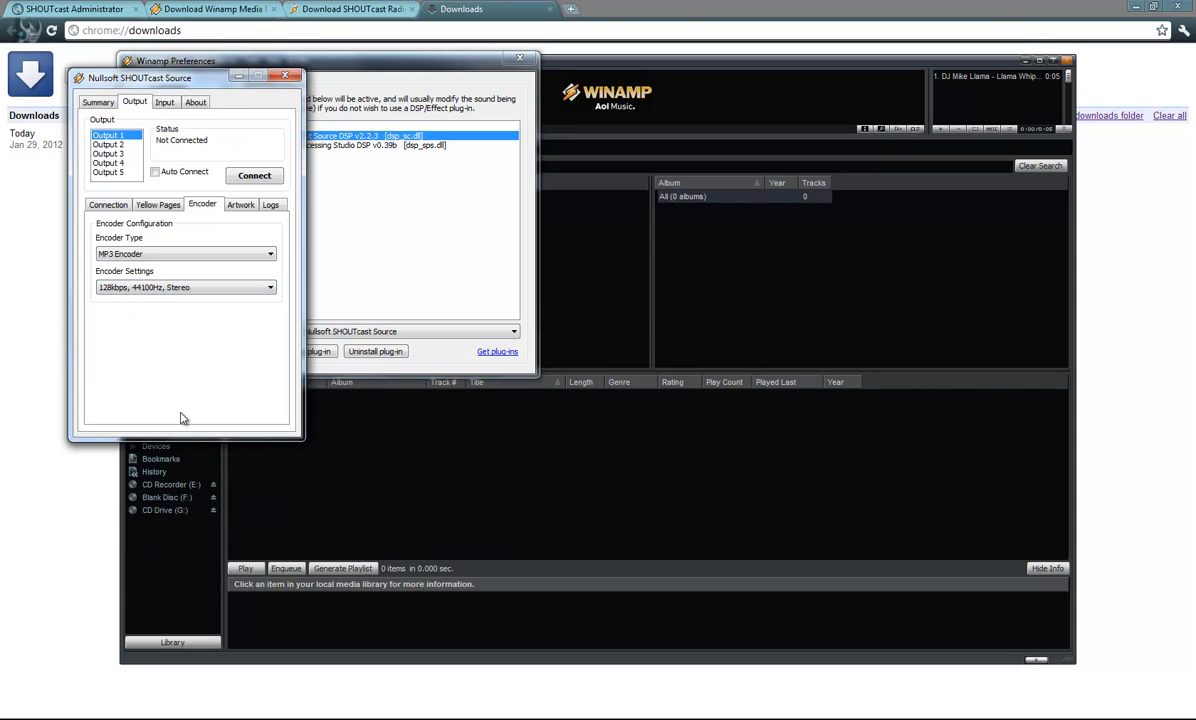
click(108, 204)
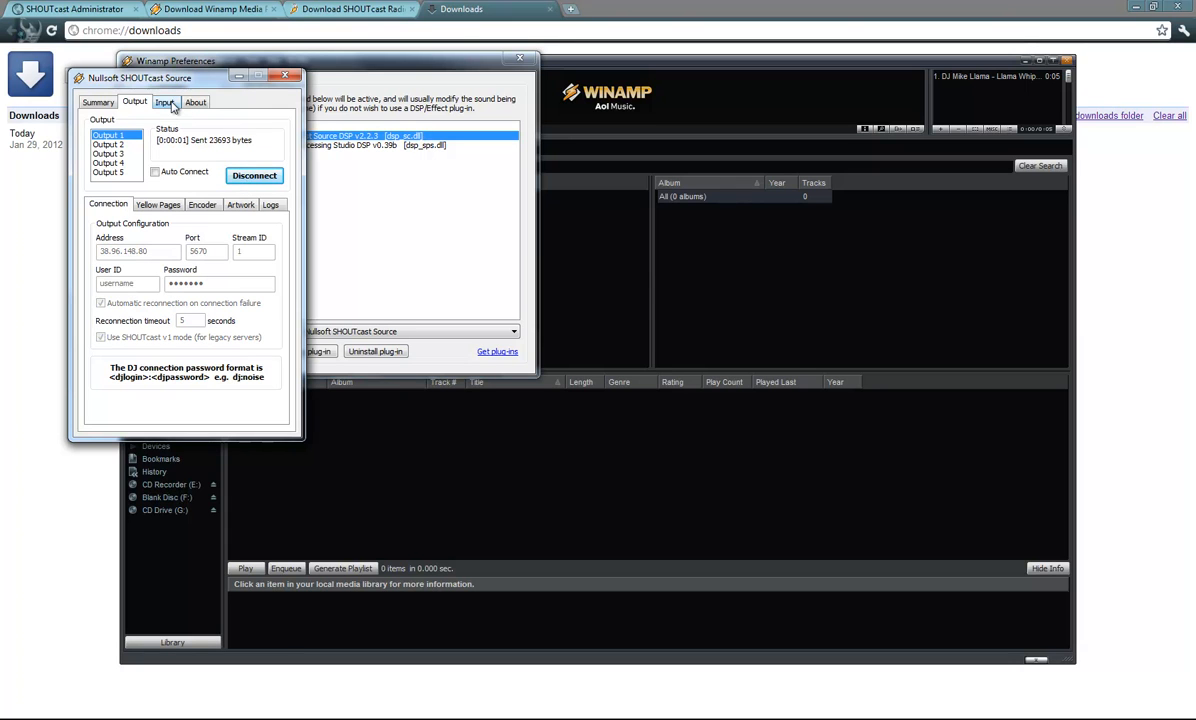
- Turn Auto Connect back on so Output 1 resumes sending data
click(155, 171)
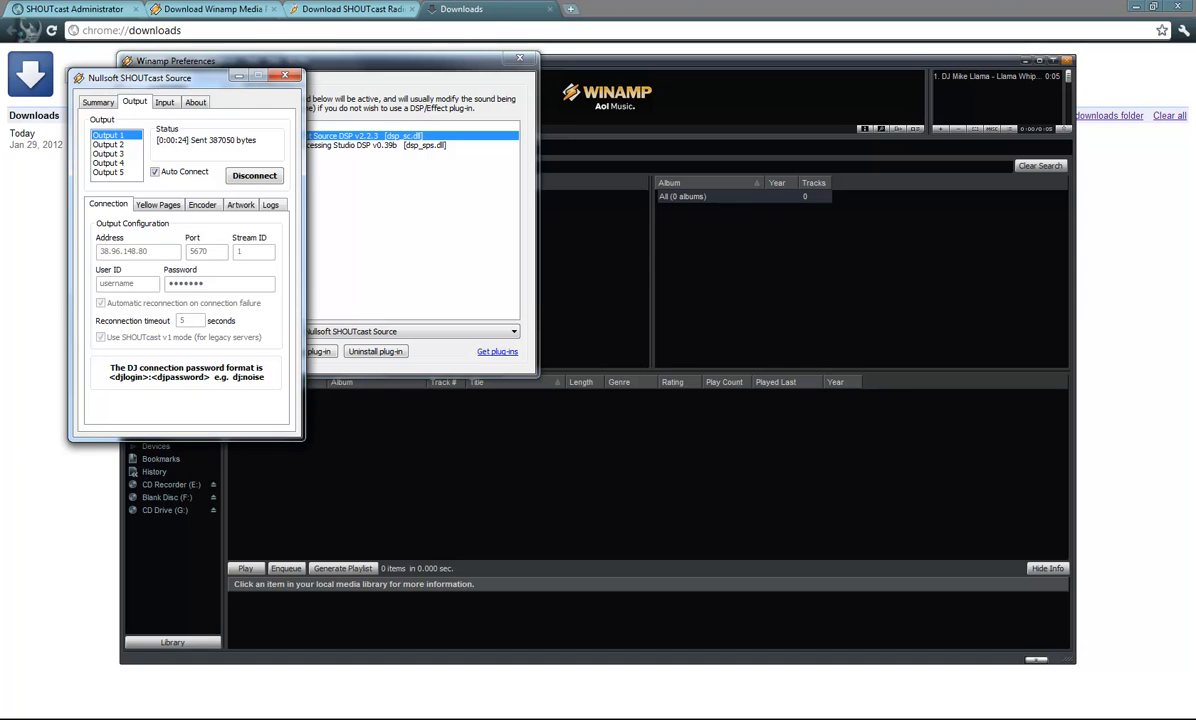